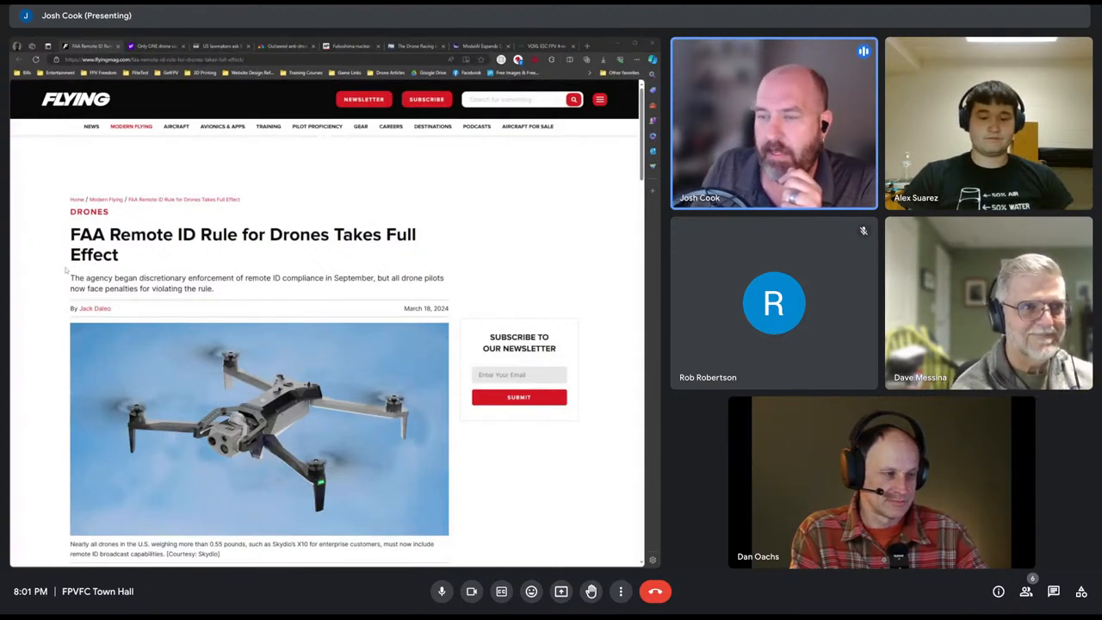
# - Scroll the shared Flying article past its title and photo to the first body paragraphs
pyautogui.scroll(-3)
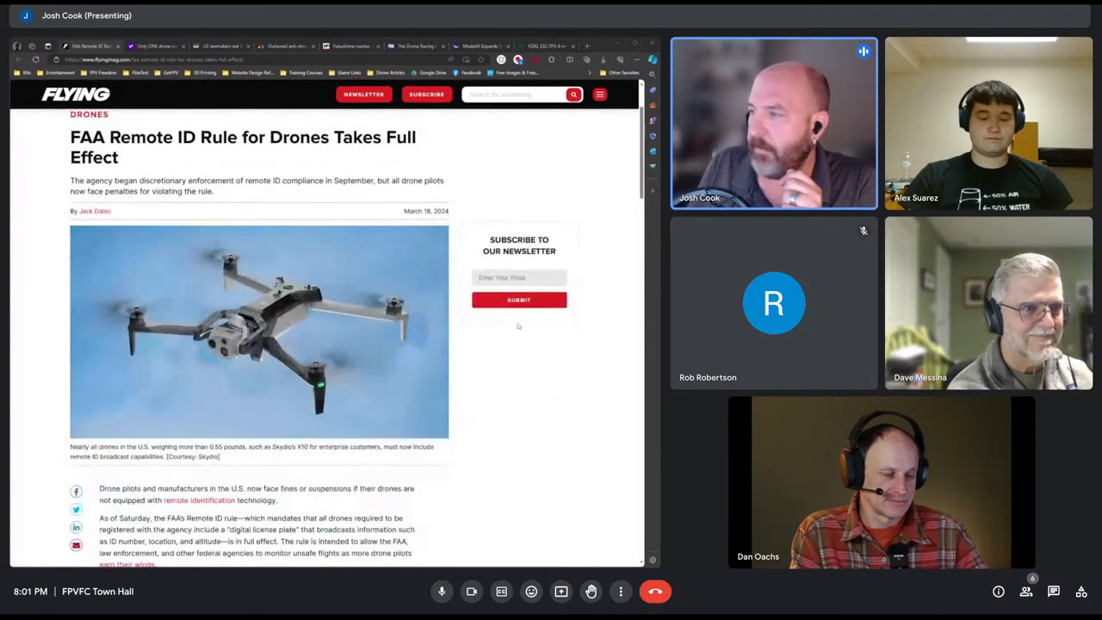
pyautogui.scroll(-3)
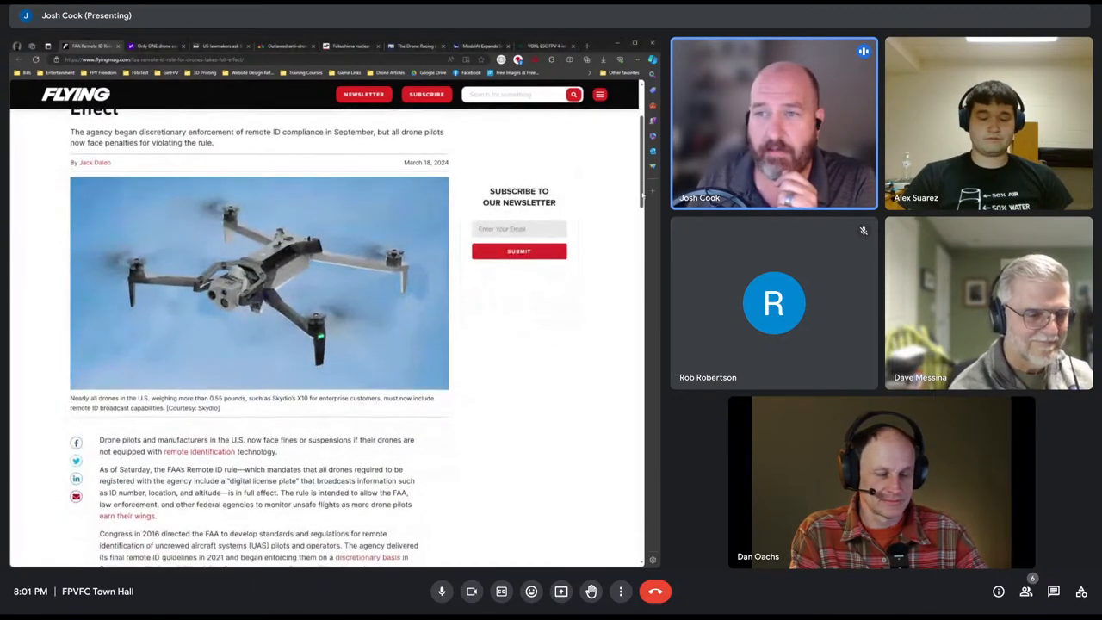
pyautogui.scroll(-3)
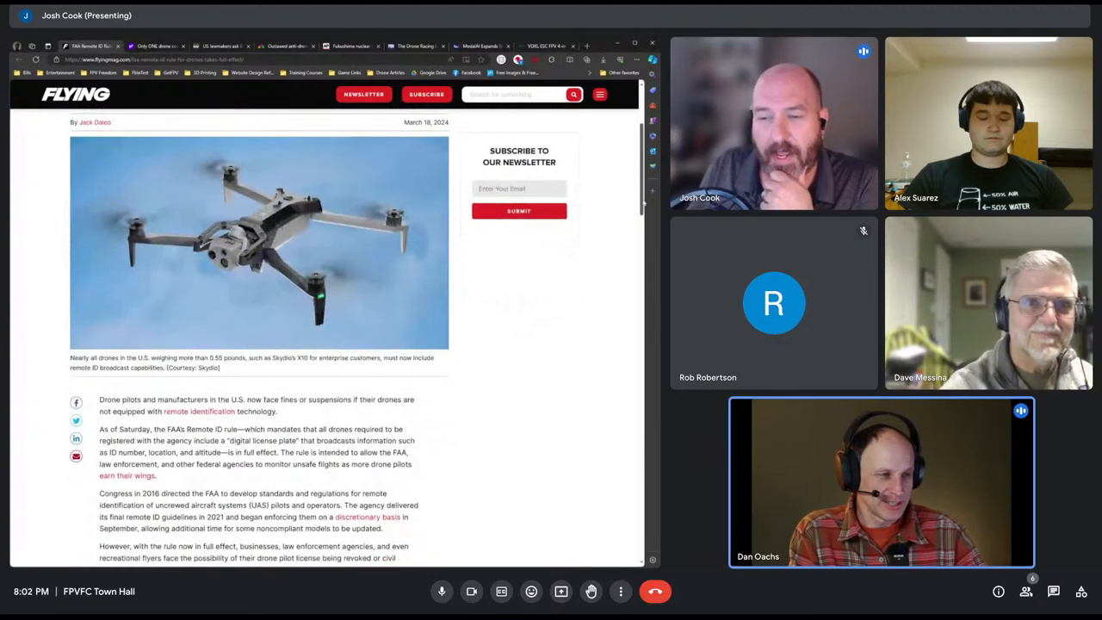
pyautogui.scroll(3)
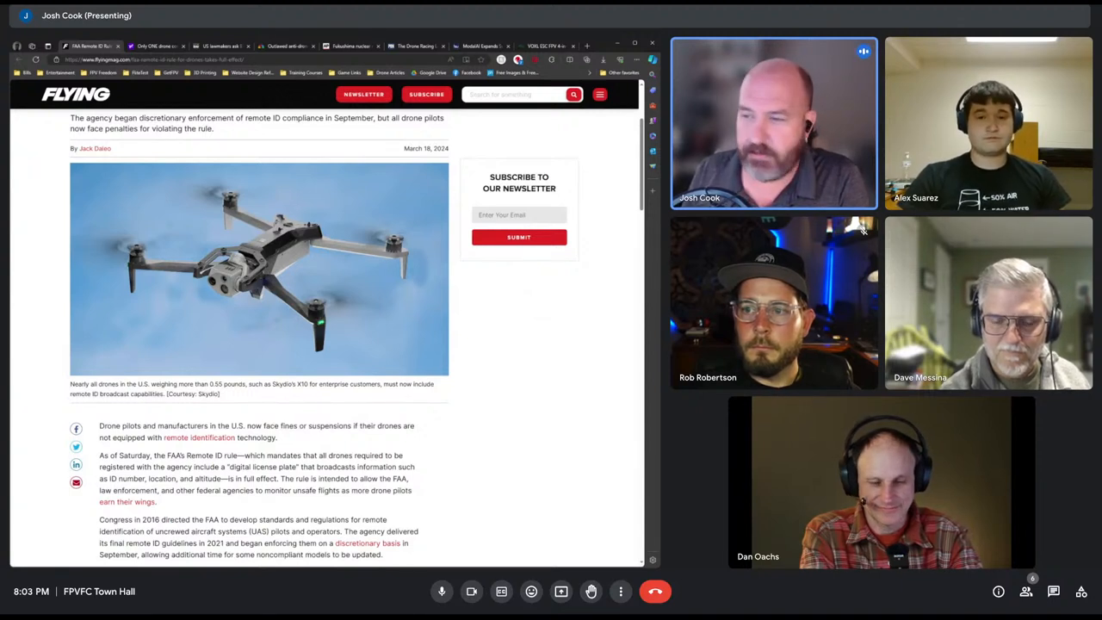
# - Scroll the shared Flying Remote ID article down, then back up
pyautogui.scroll(-3)
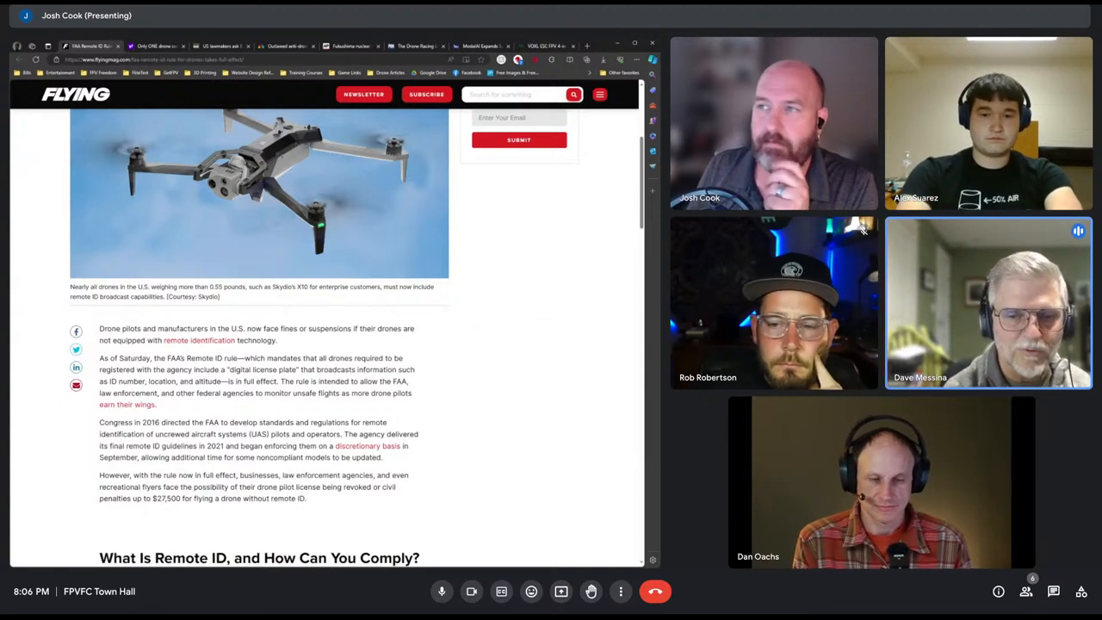
pyautogui.moveTo(154, 257)
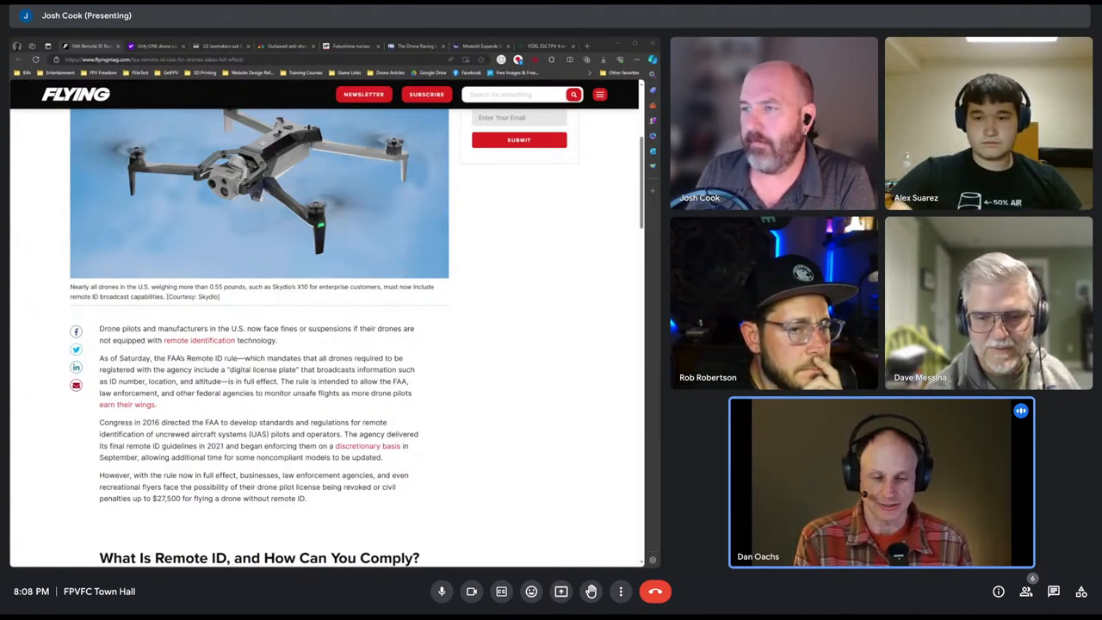
pyautogui.scroll(3)
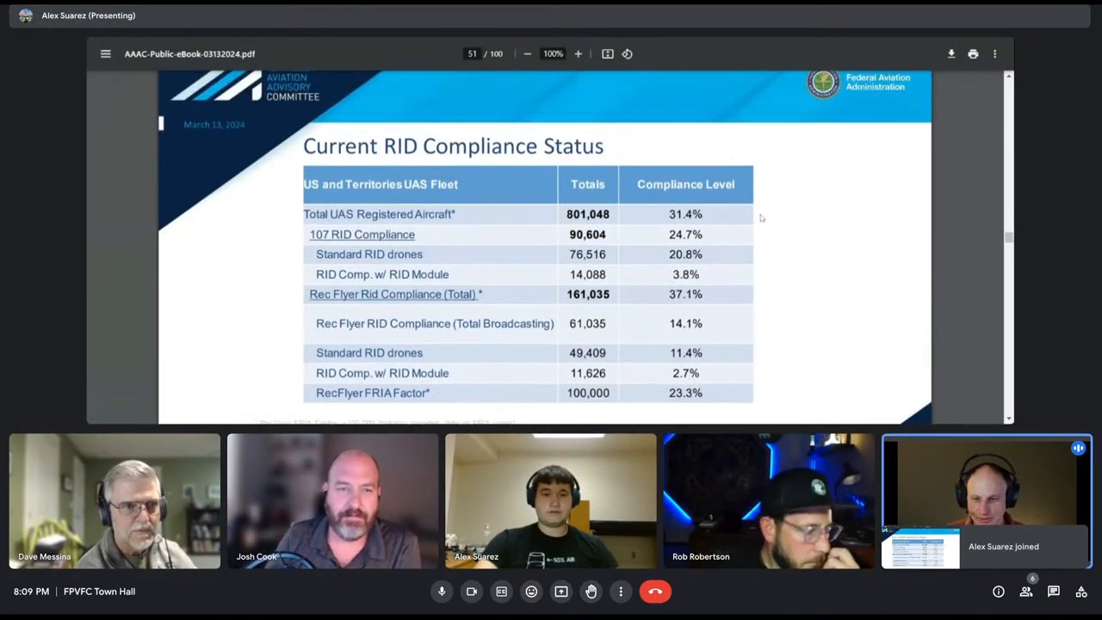
# - Scroll down the shared advisory committee PDF toward the RID compliance table
pyautogui.scroll(-3)
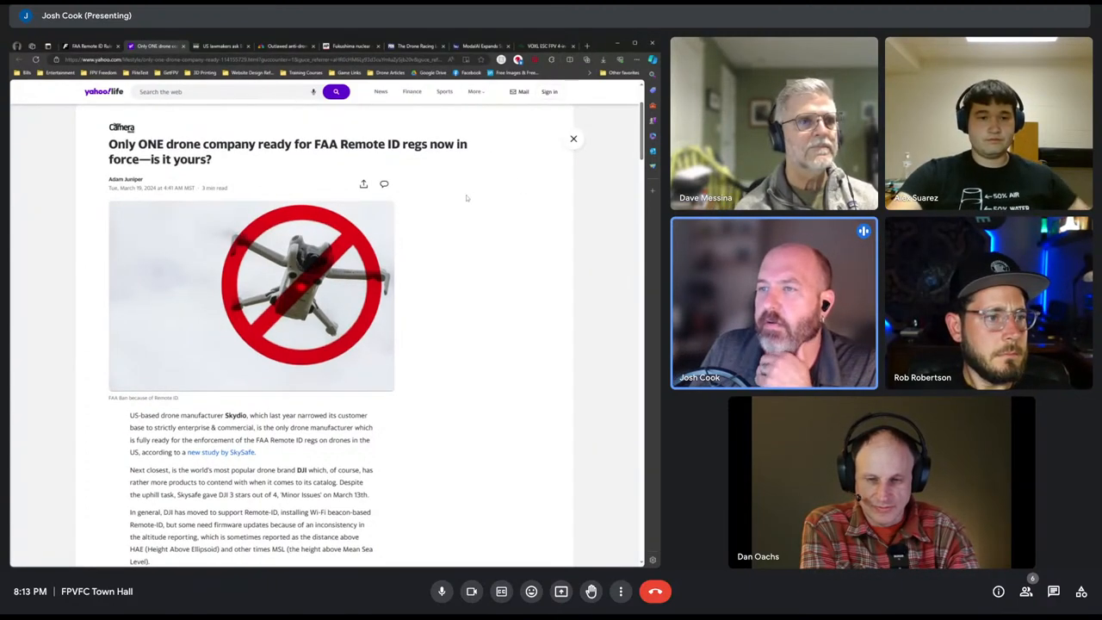
# - Scroll the Yahoo article past the DJI Mini 3 and Mini 4 Pro paragraph to the Parrot photo
pyautogui.scroll(3)
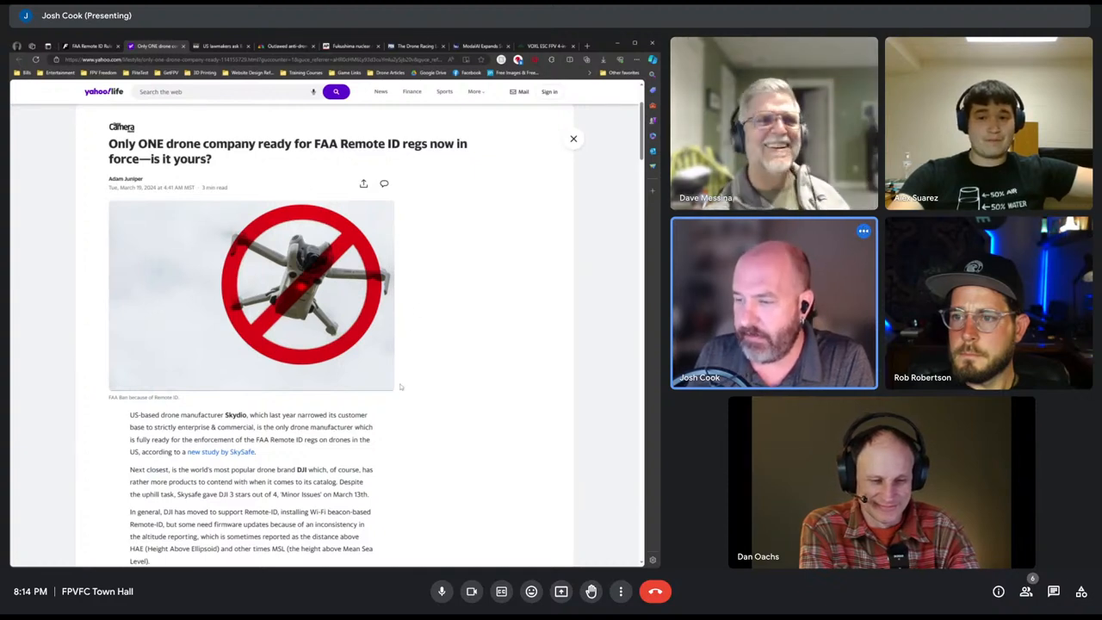
pyautogui.scroll(-3)
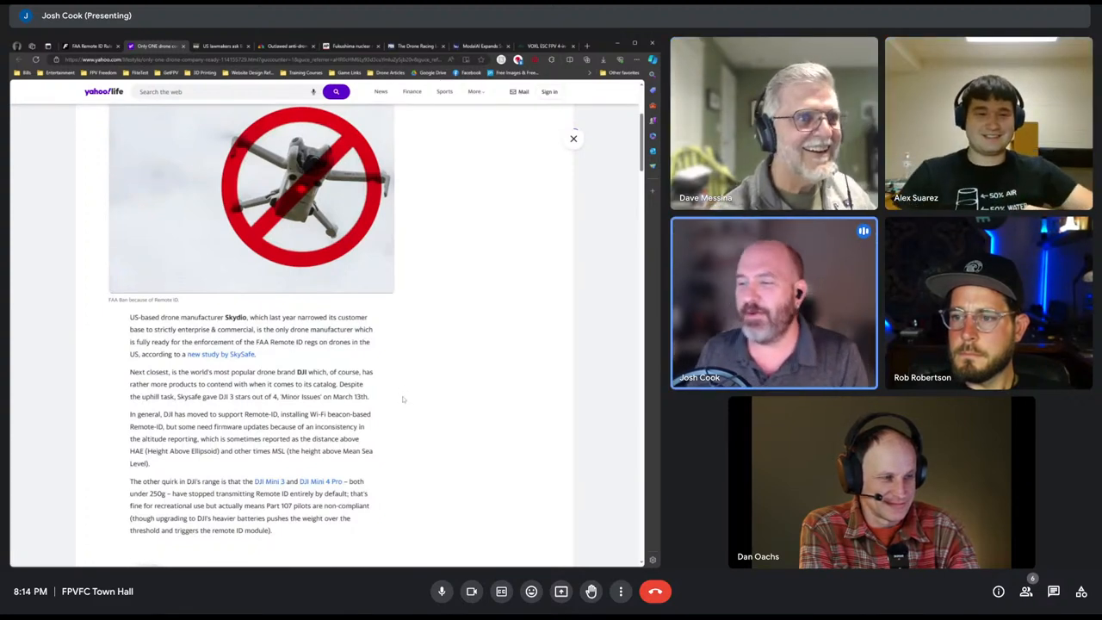
pyautogui.moveTo(386, 398)
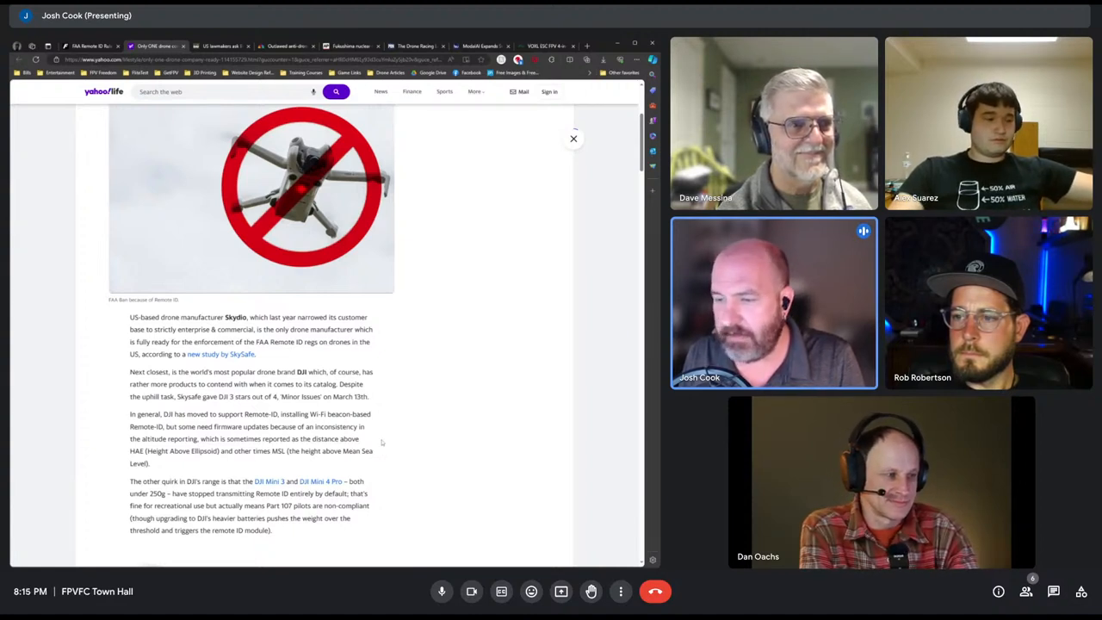
pyautogui.scroll(-3)
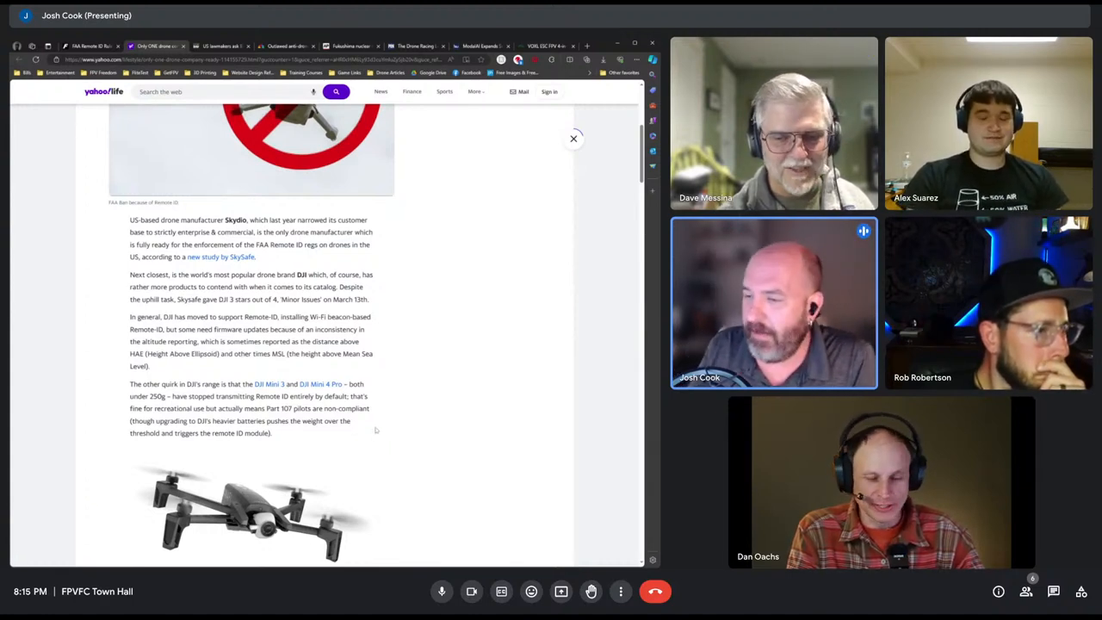
pyautogui.scroll(-3)
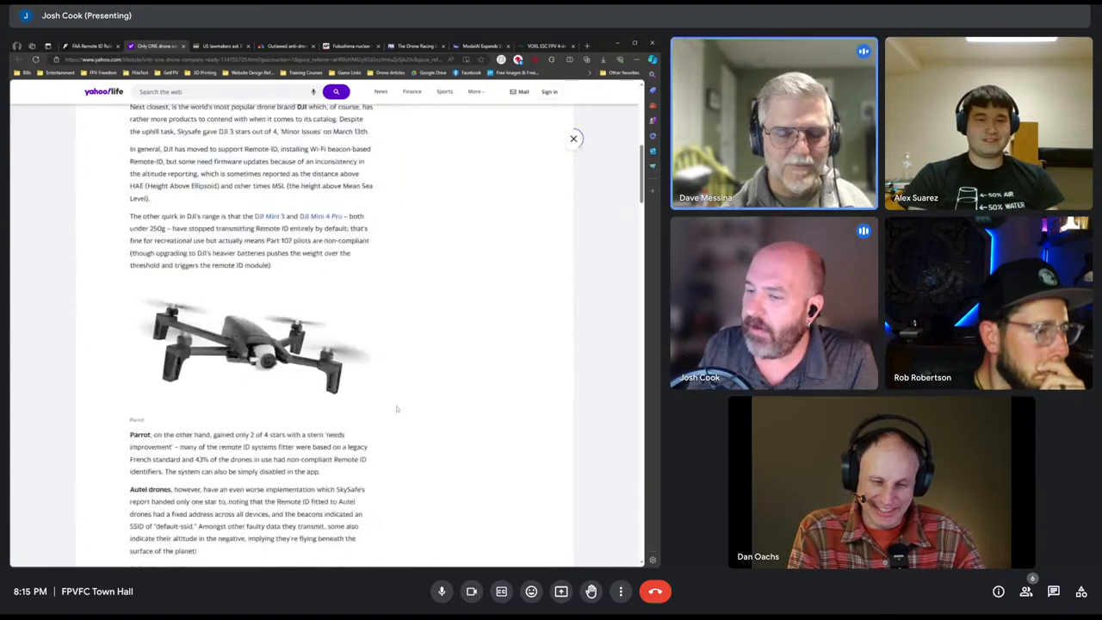
pyautogui.scroll(-3)
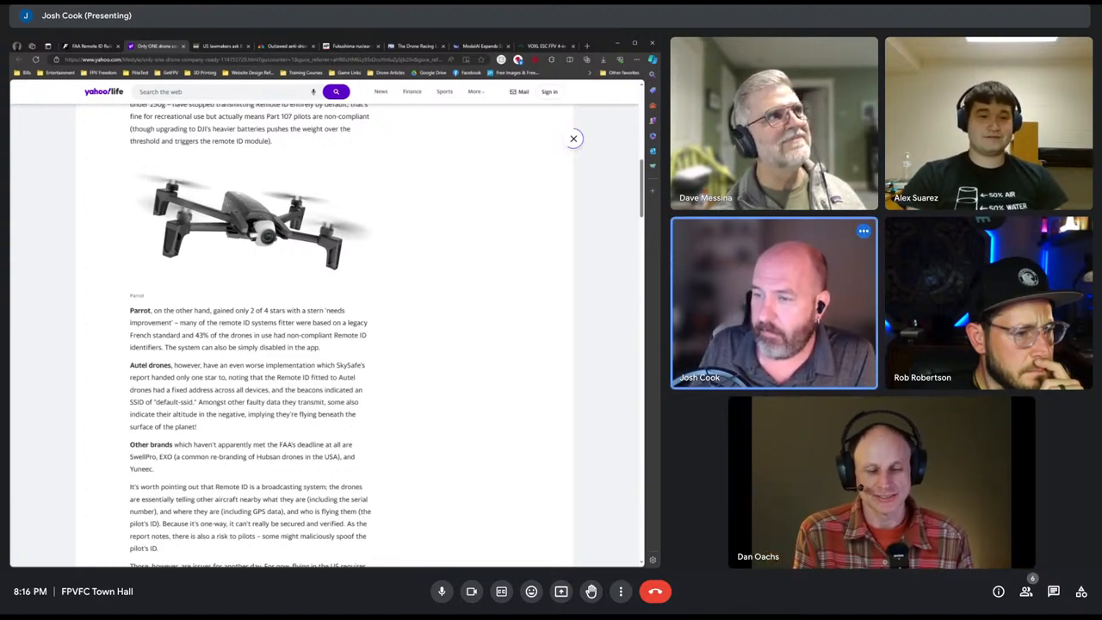
pyautogui.doubleClick(225, 347)
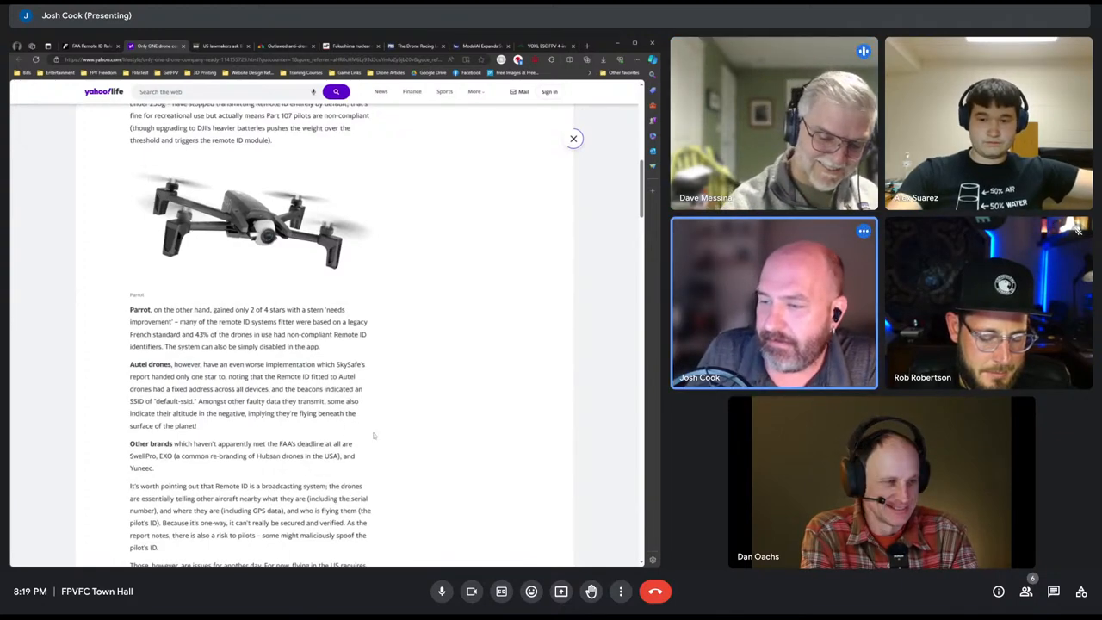
pyautogui.scroll(3)
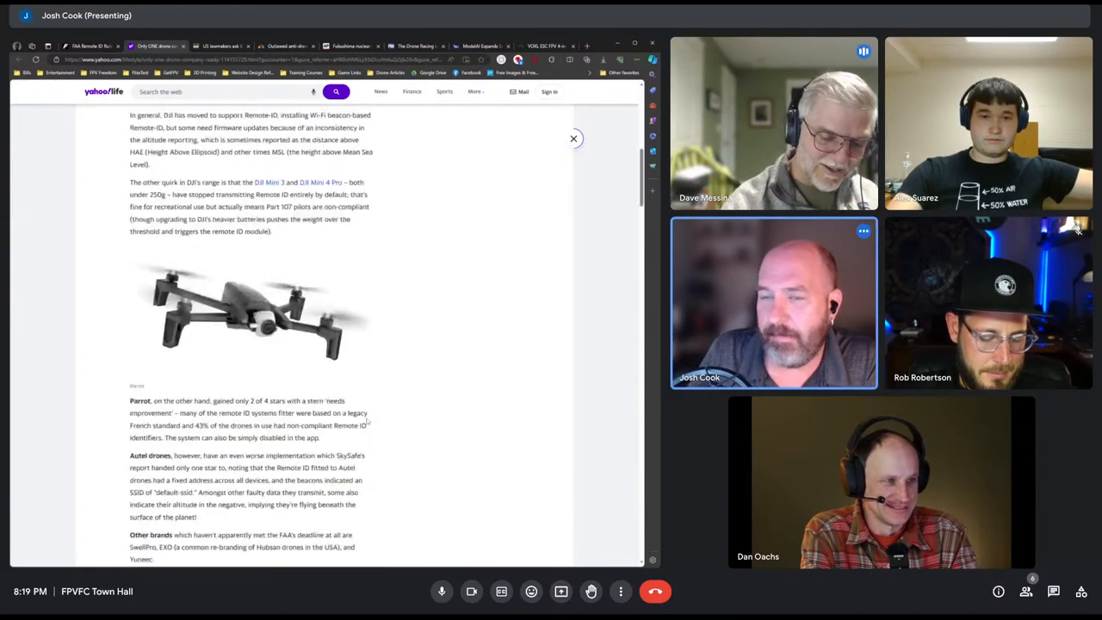
pyautogui.scroll(-3)
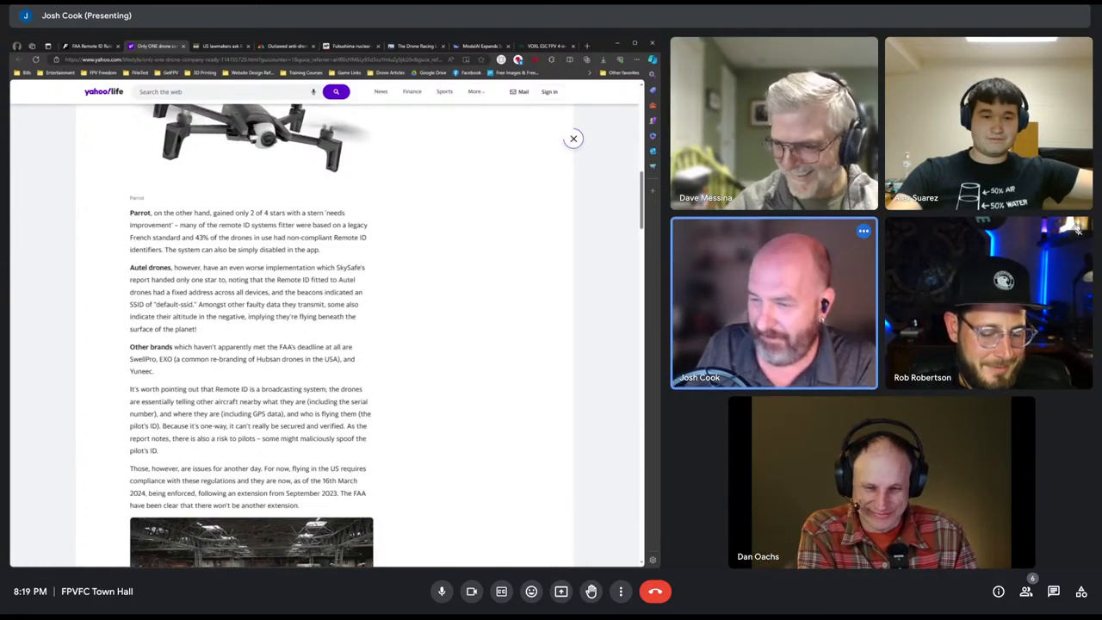
pyautogui.scroll(3)
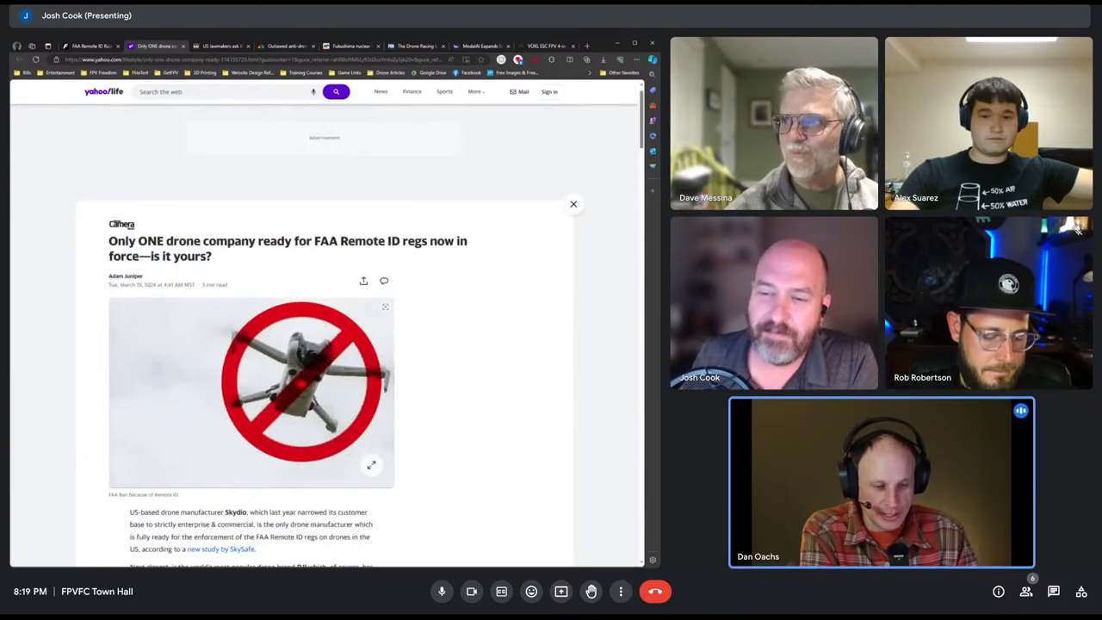
pyautogui.scroll(-3)
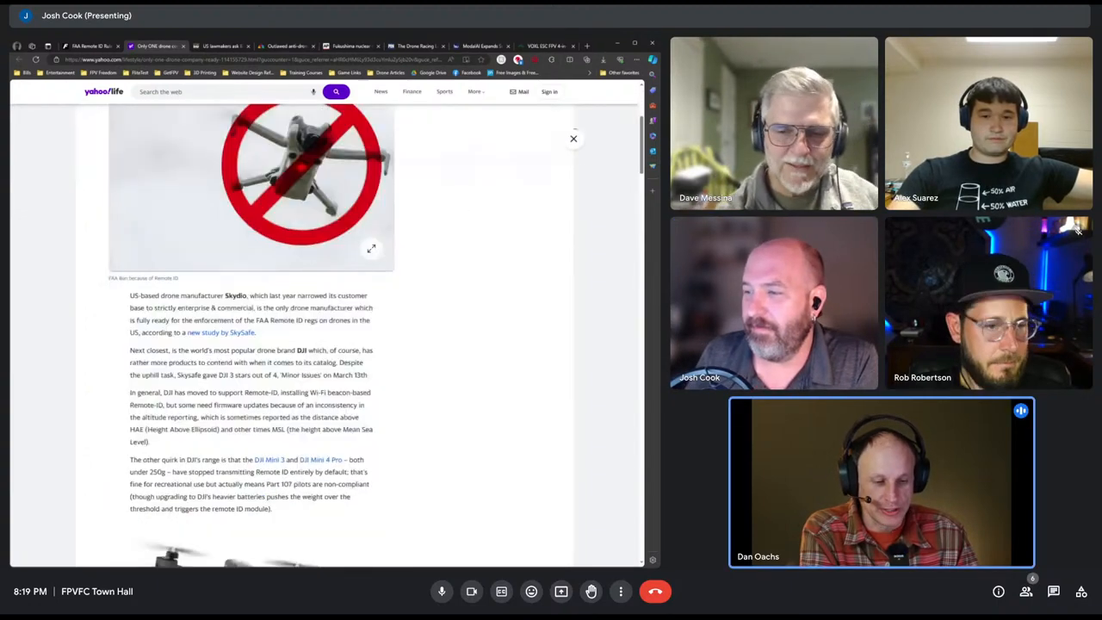
pyautogui.scroll(-3)
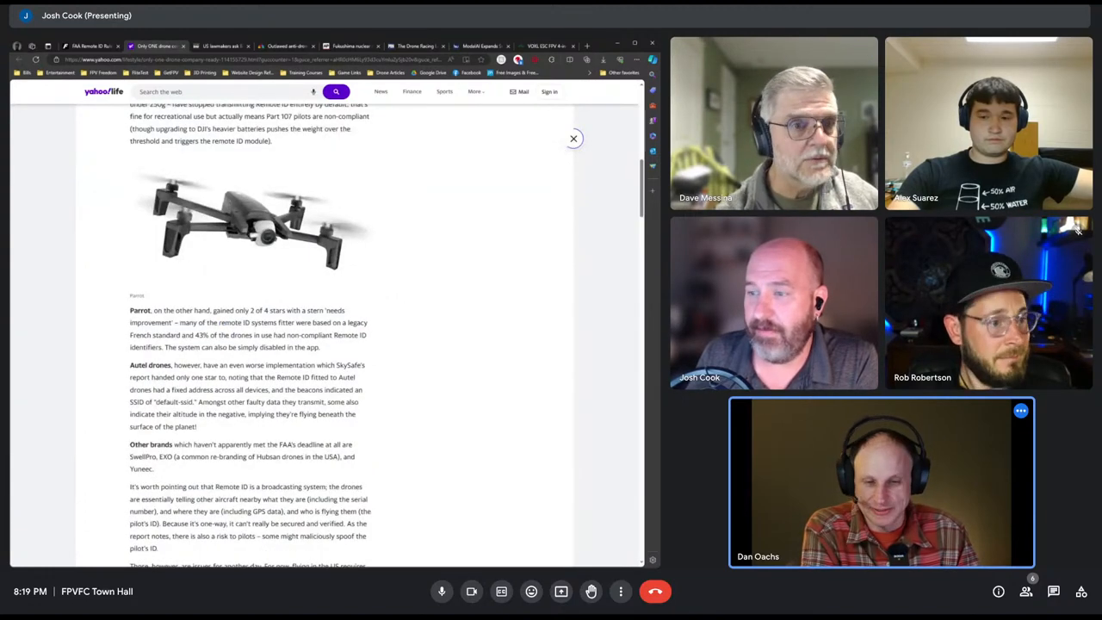
pyautogui.moveTo(381, 372)
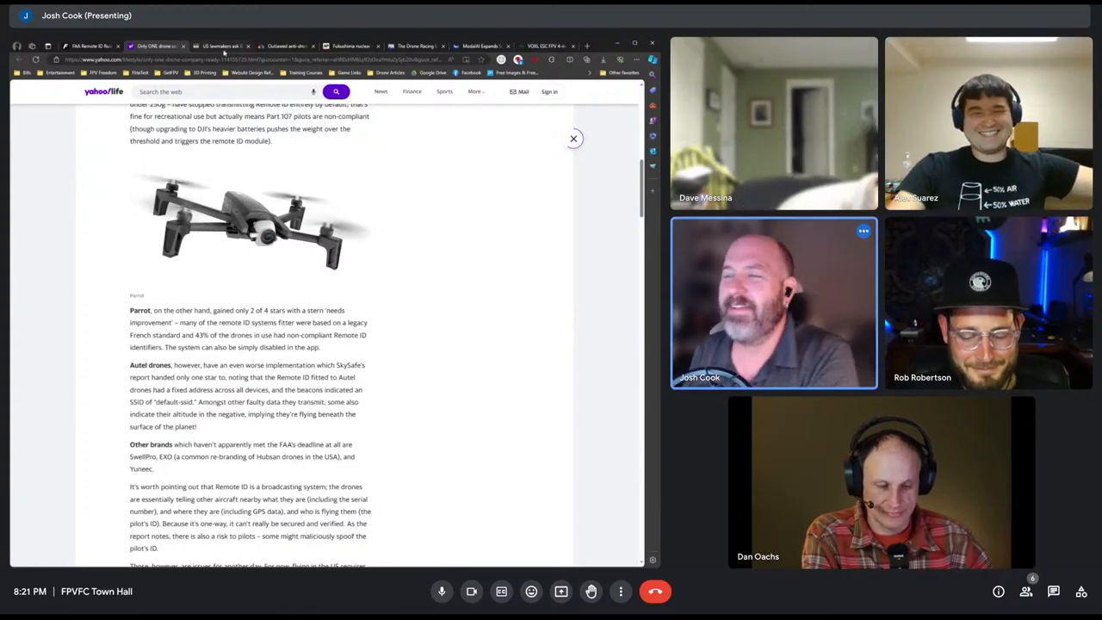
pyautogui.click(220, 46)
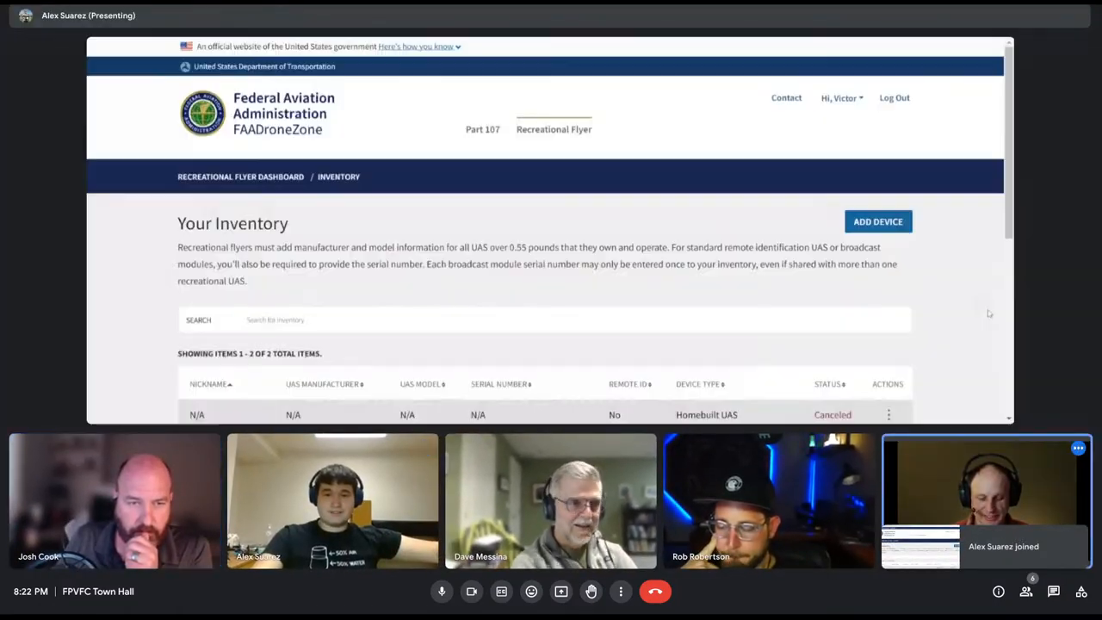
pyautogui.scroll(-3)
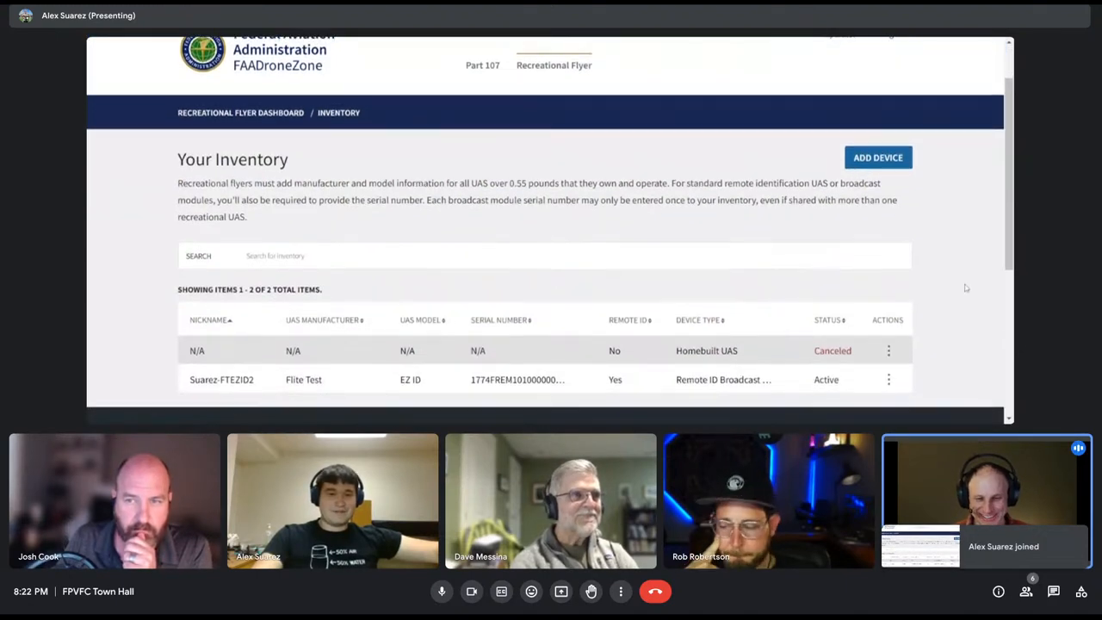
pyautogui.scroll(3)
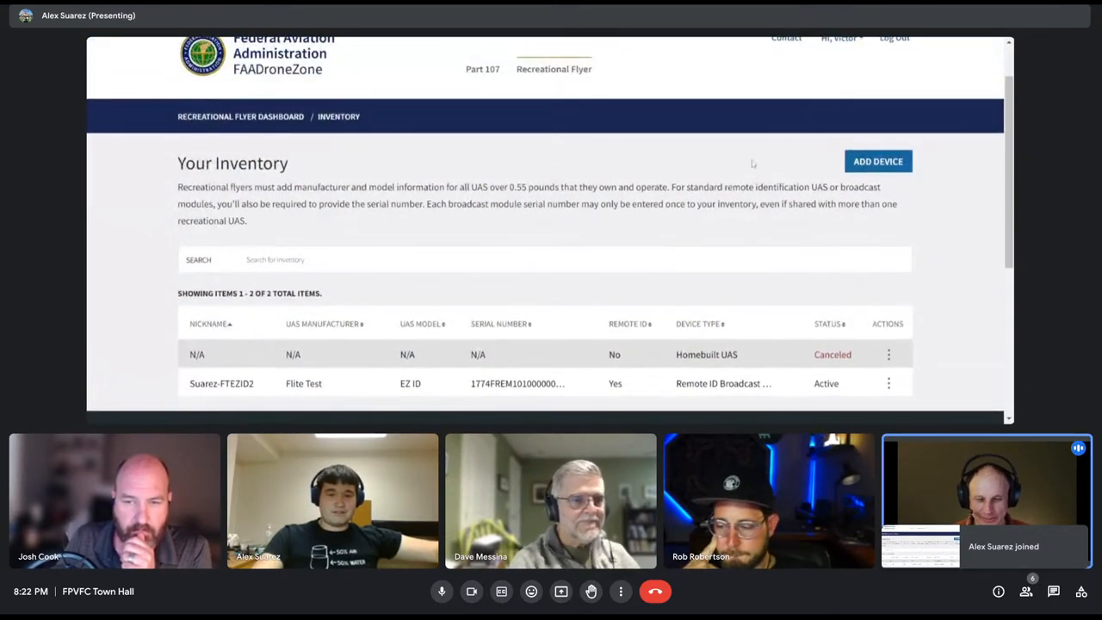
pyautogui.moveTo(570, 77)
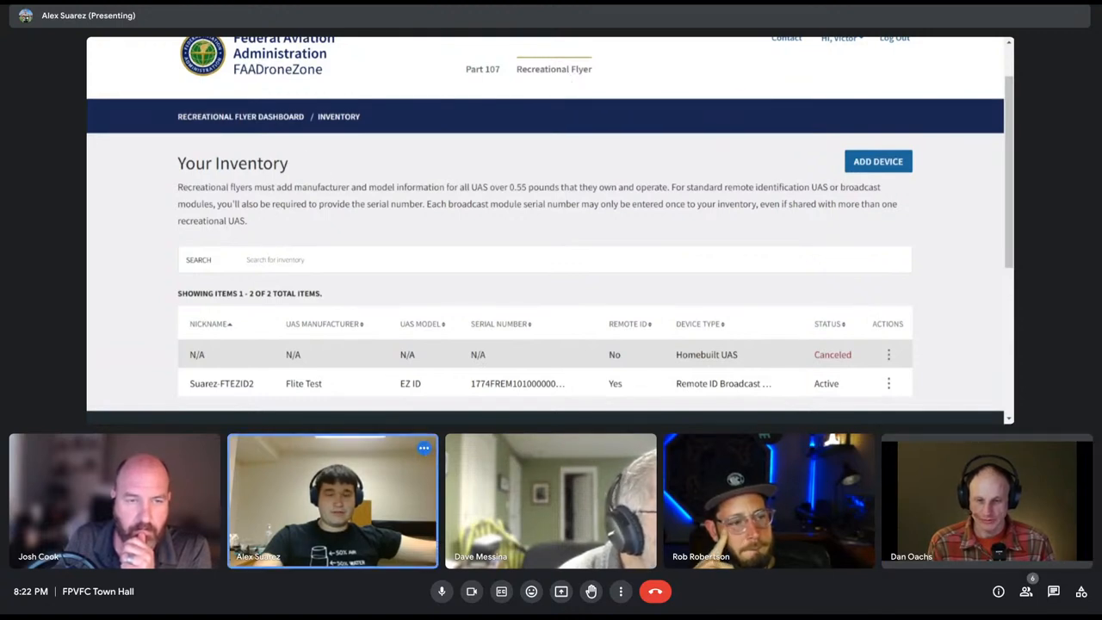
pyautogui.scroll(-3)
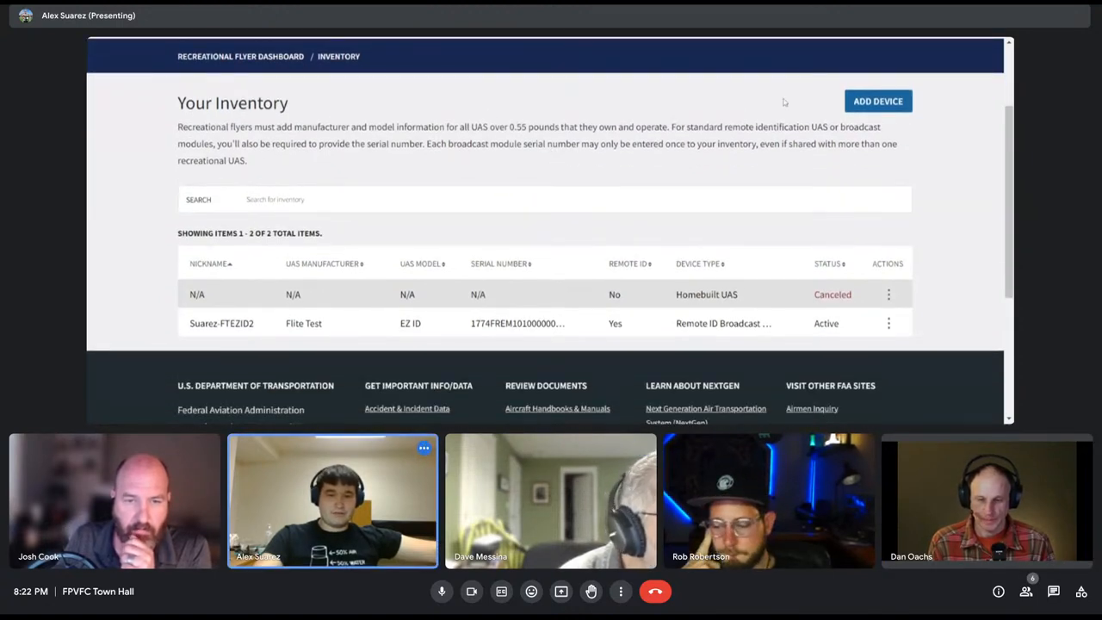
# - Start a new DroneZone device entry with type Remote ID Broadcast Module
pyautogui.click(878, 100)
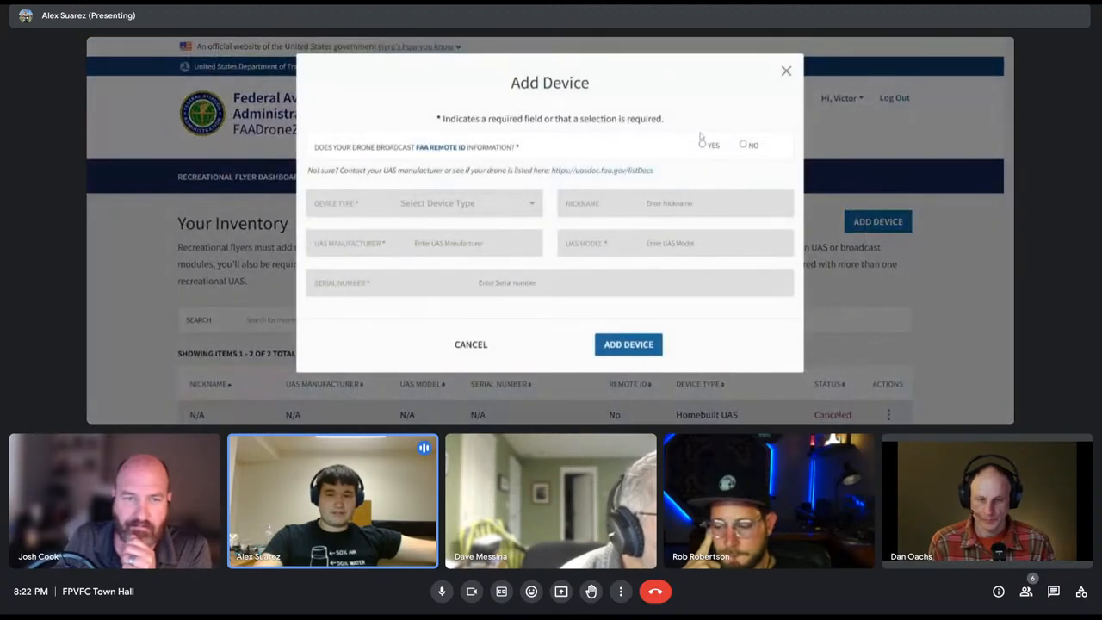
pyautogui.click(702, 144)
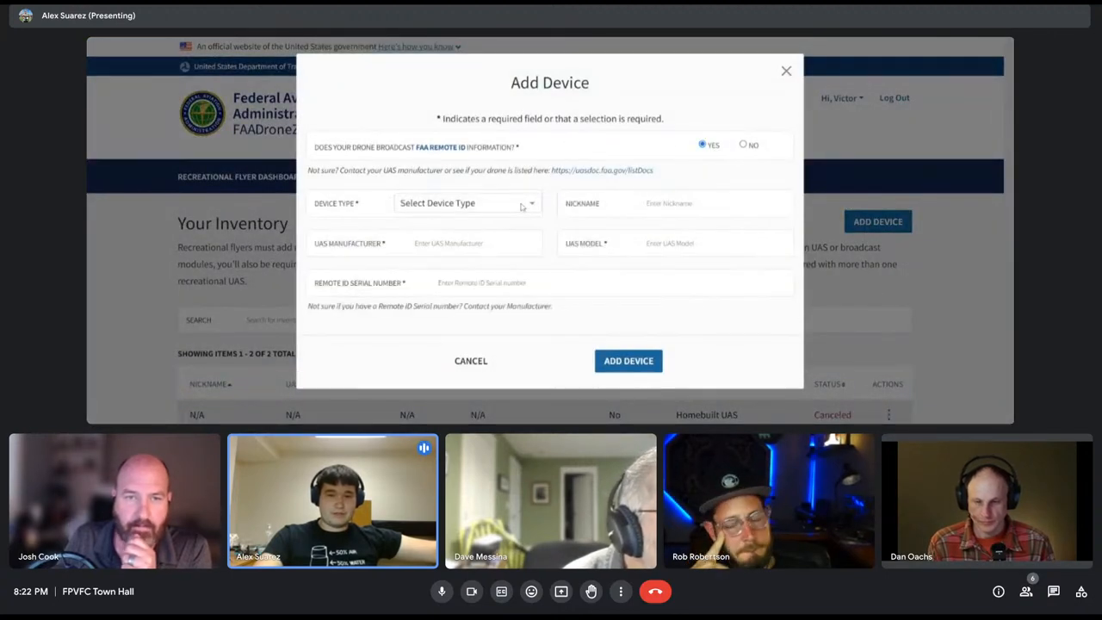
pyautogui.click(465, 202)
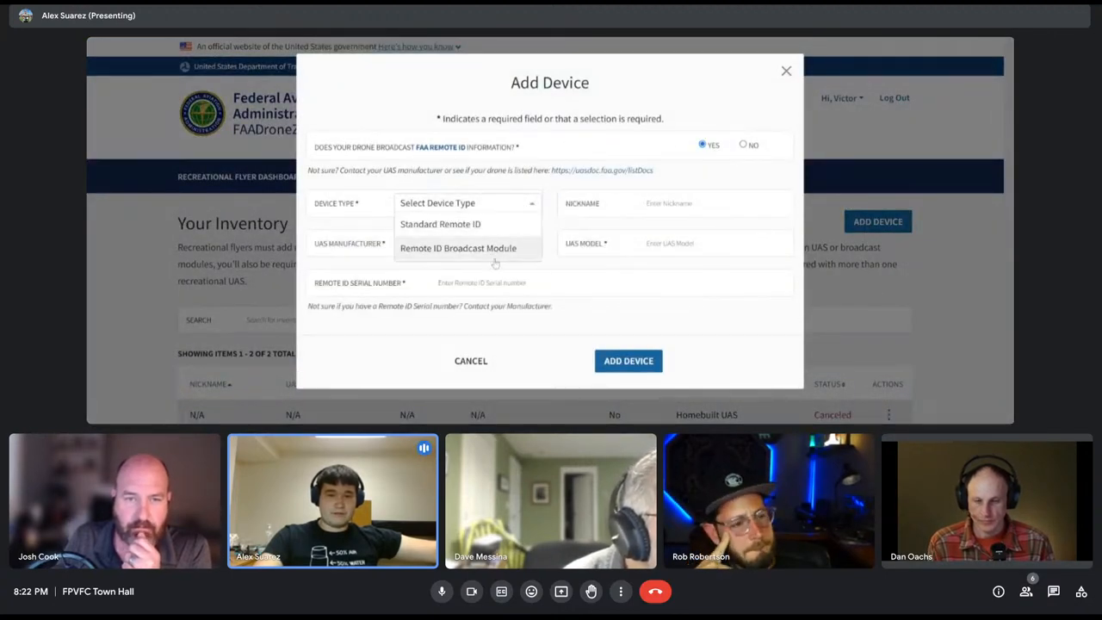
pyautogui.click(457, 247)
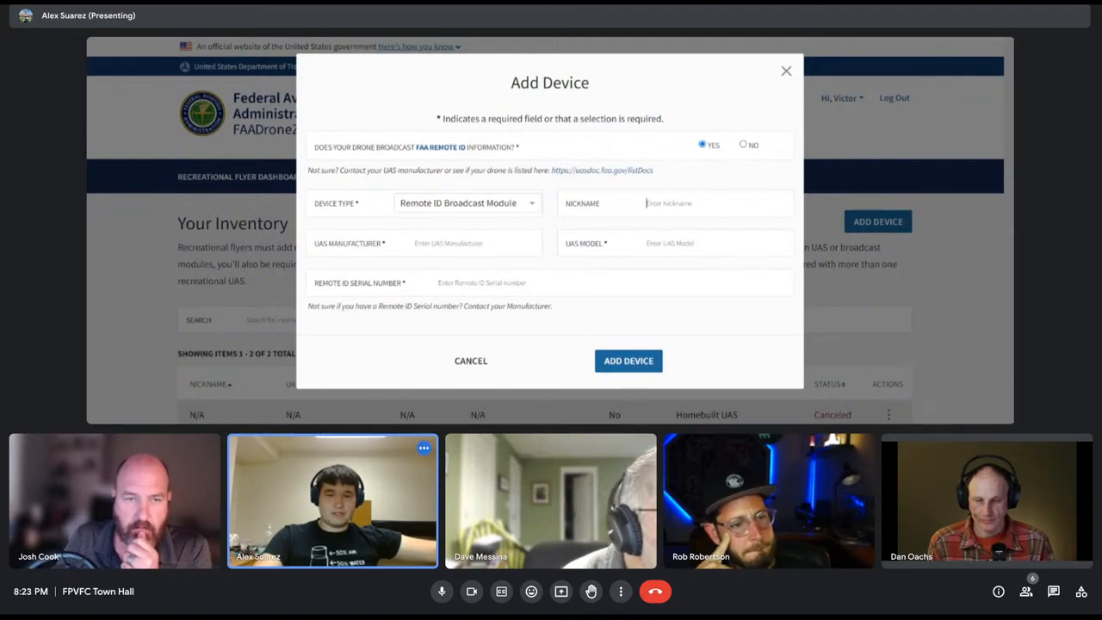
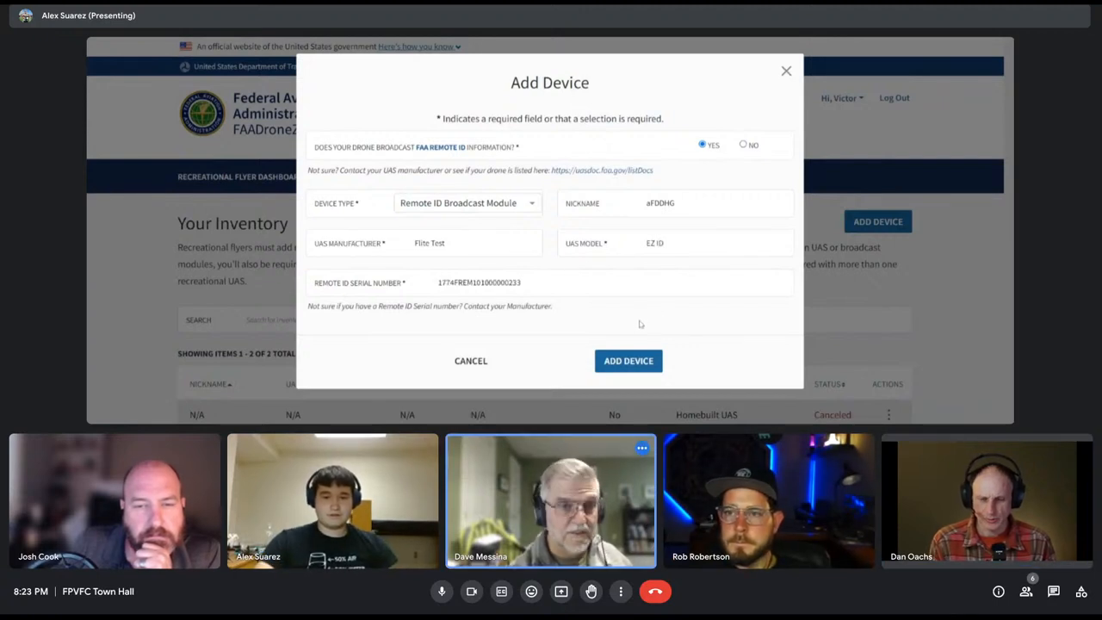
pyautogui.click(628, 360)
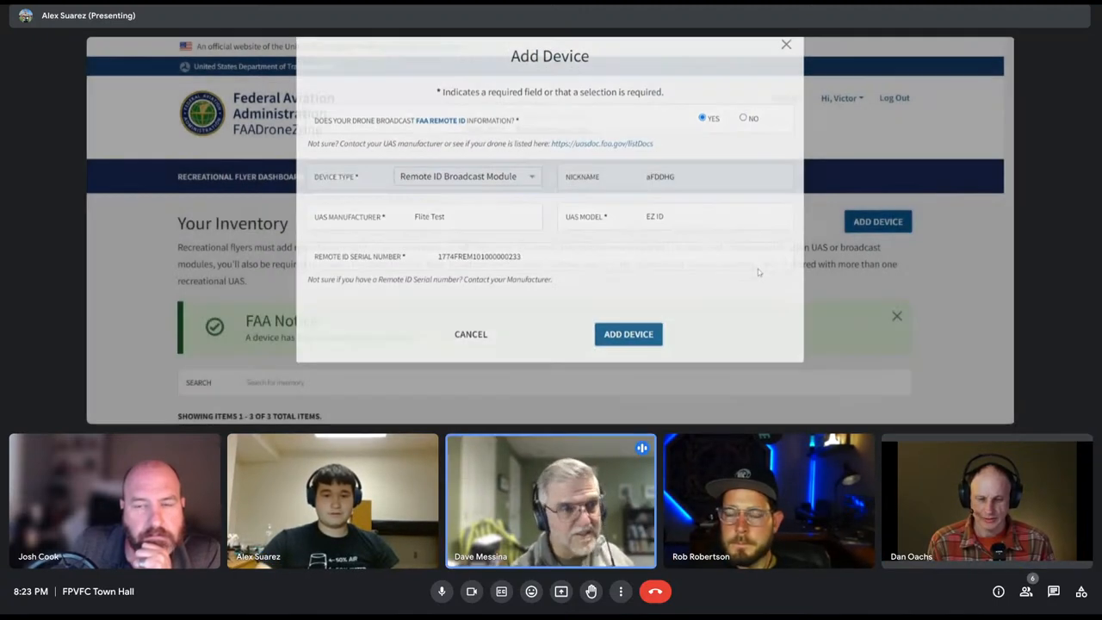
pyautogui.click(629, 334)
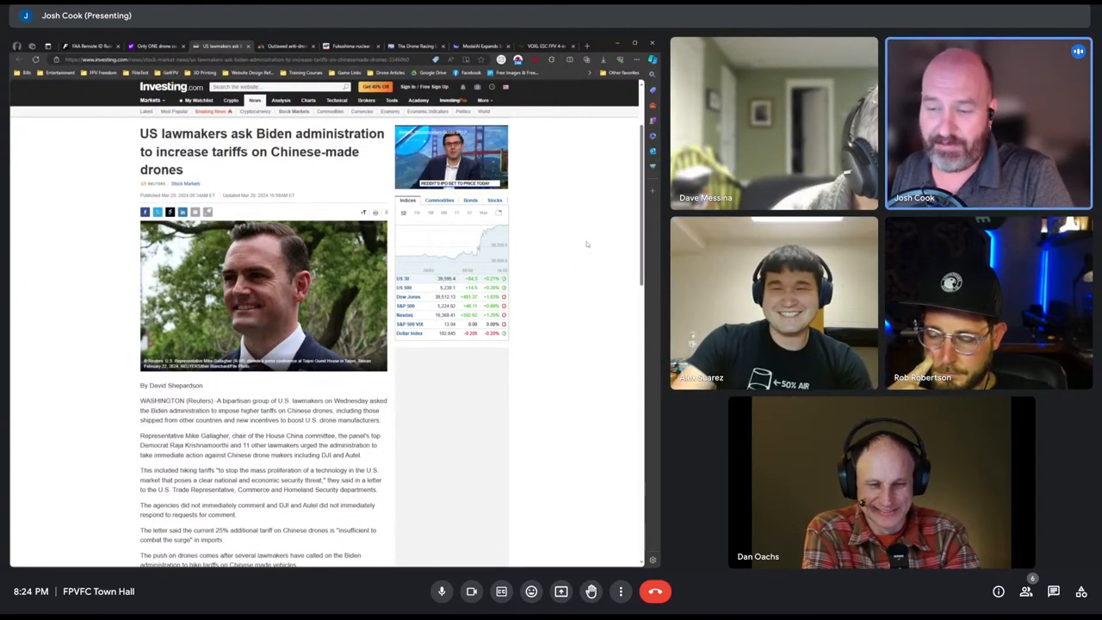
pyautogui.moveTo(537, 234)
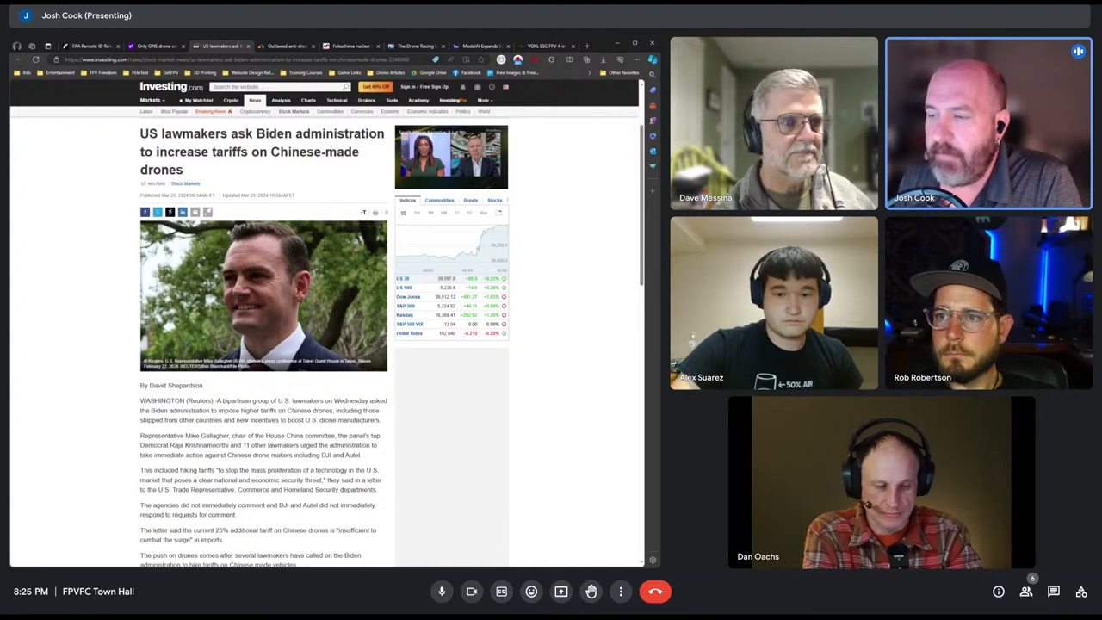
# - Scroll through the Investing.com drone tariff article, return to the top, and rearrange the ModalAI tabs
pyautogui.scroll(-3)
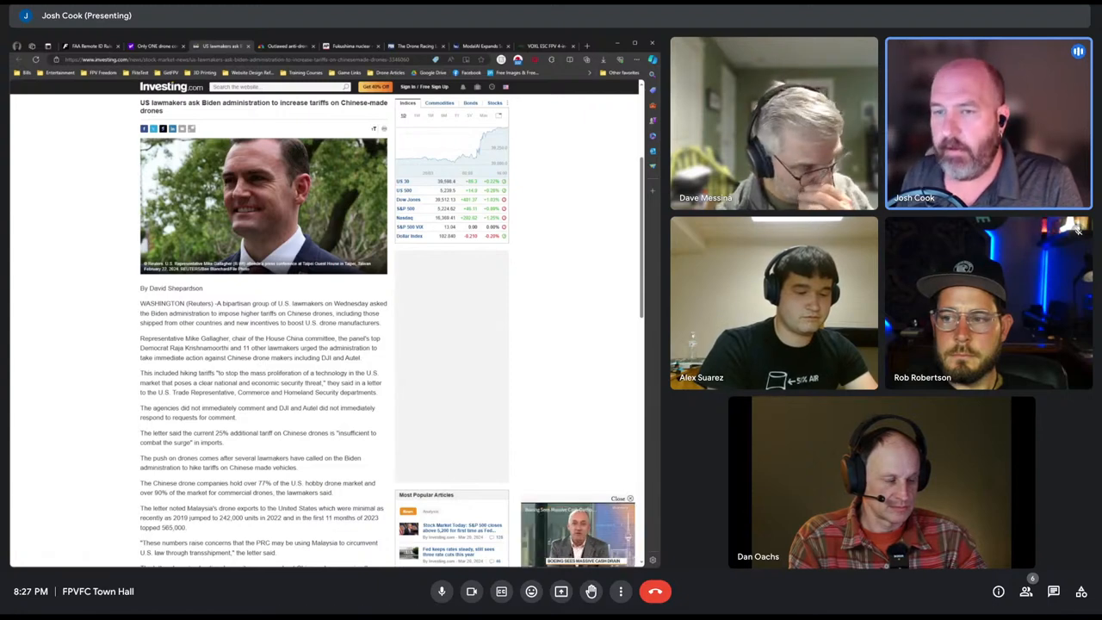
pyautogui.scroll(-3)
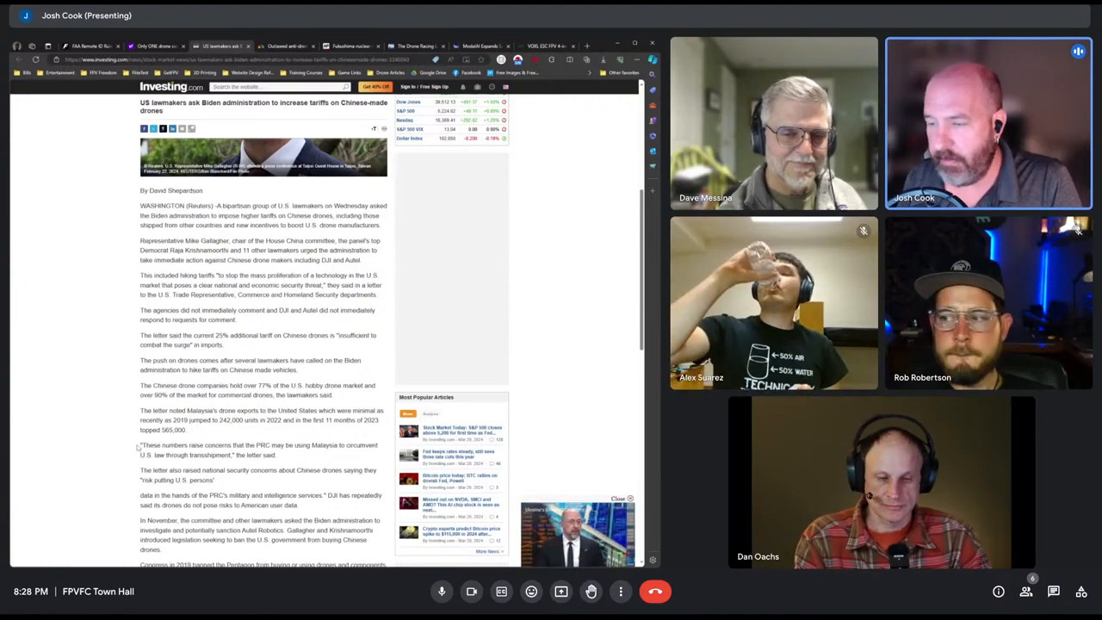
pyautogui.scroll(-3)
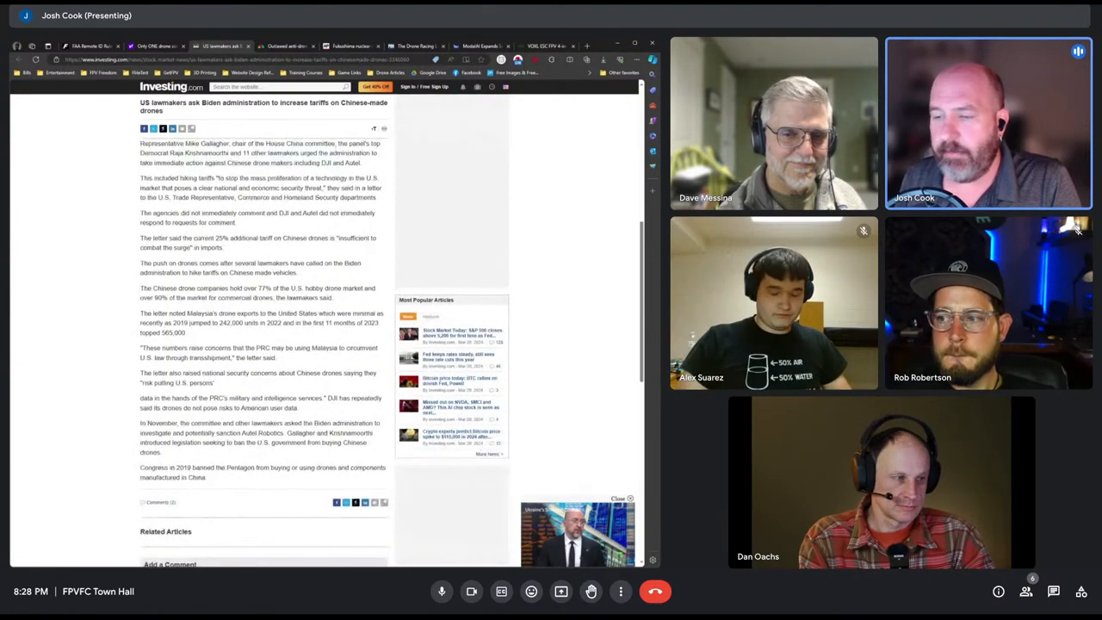
pyautogui.scroll(3)
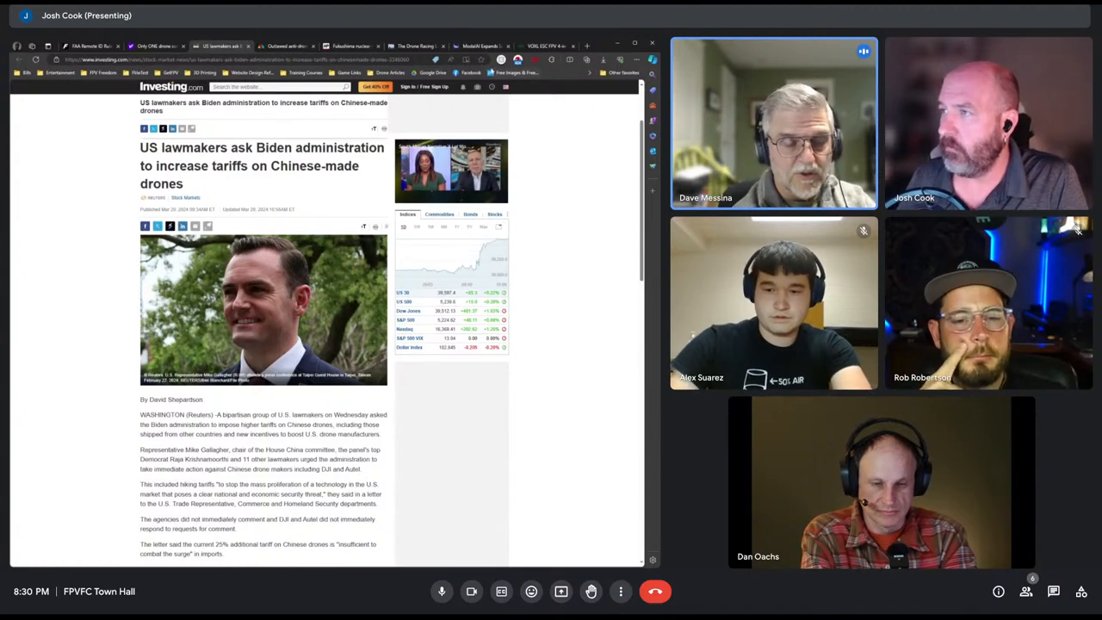
pyautogui.click(330, 45)
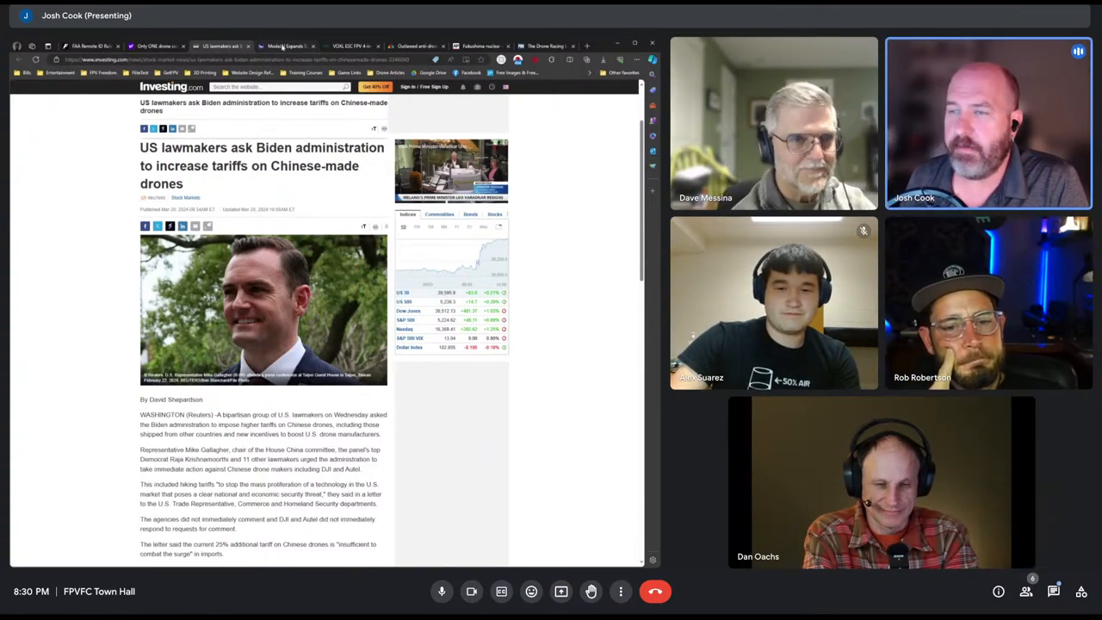
# - Switch to the ModalAI Expands tab and scroll through the Business Wire press release
pyautogui.click(284, 46)
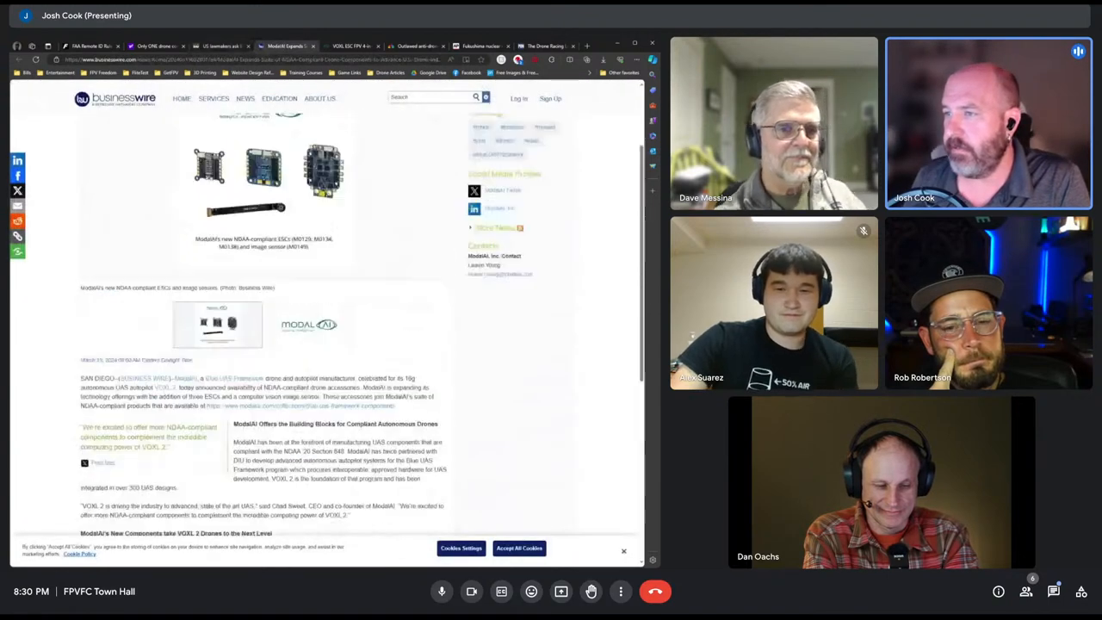
pyautogui.scroll(3)
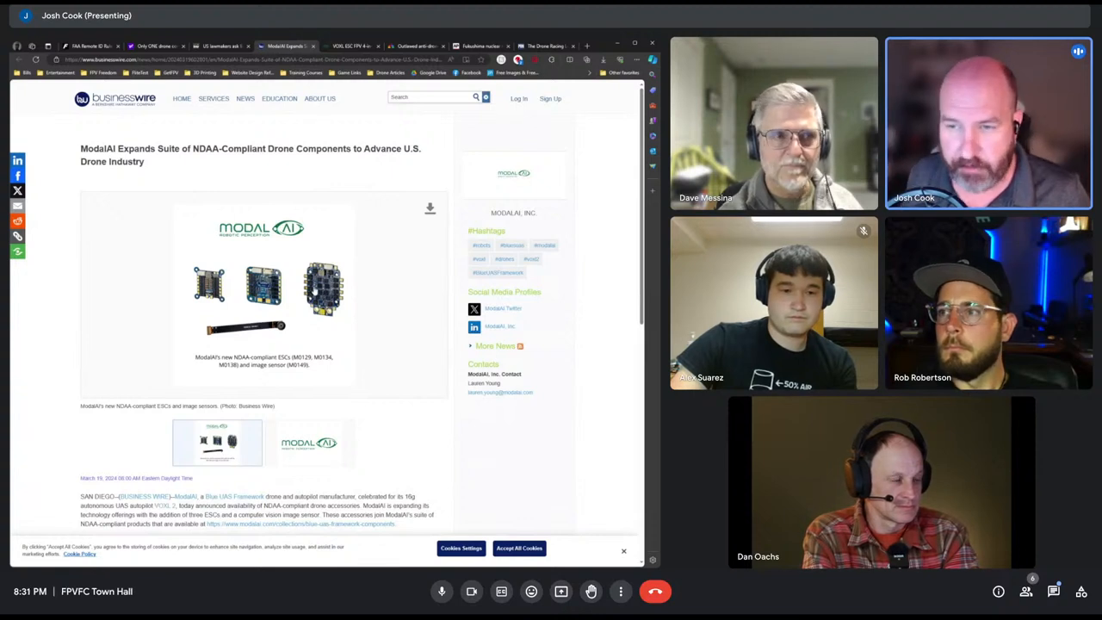
pyautogui.scroll(-3)
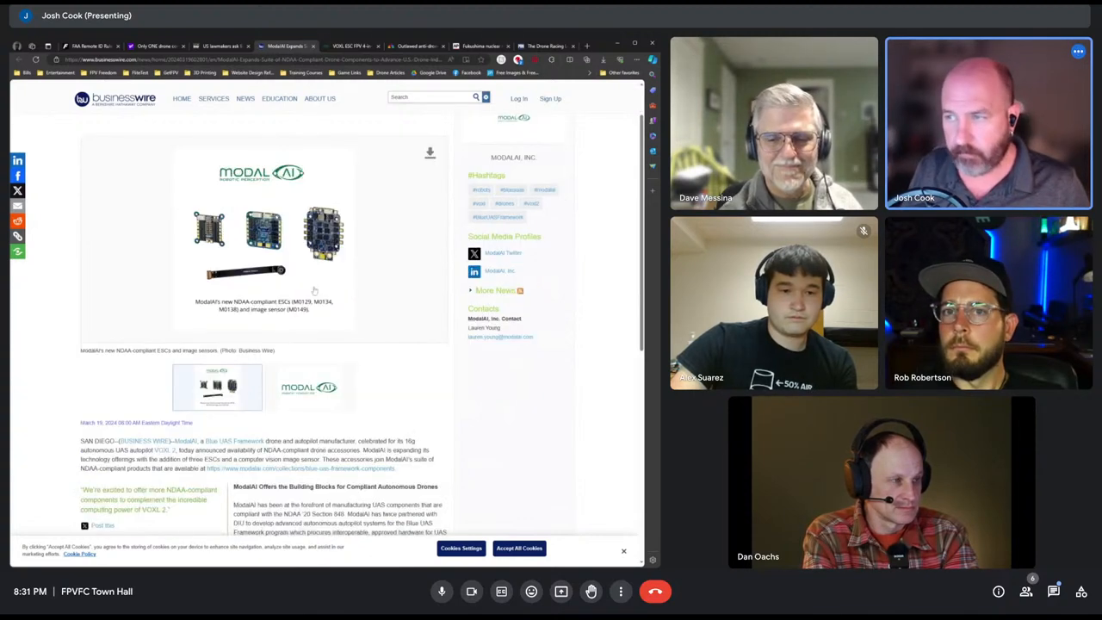
pyautogui.scroll(-3)
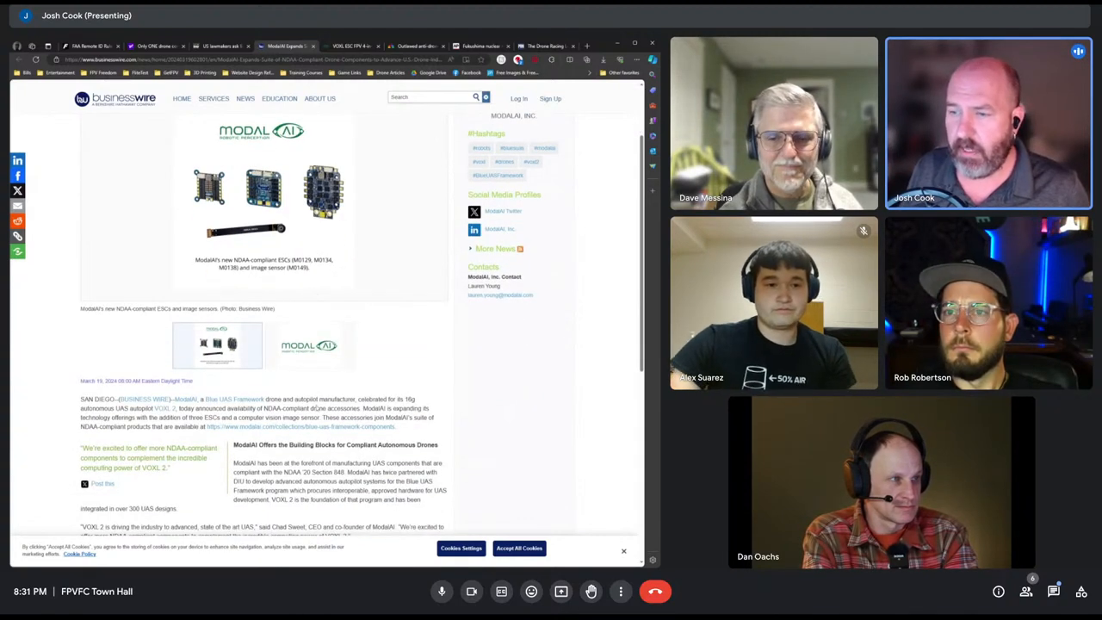
pyautogui.scroll(-3)
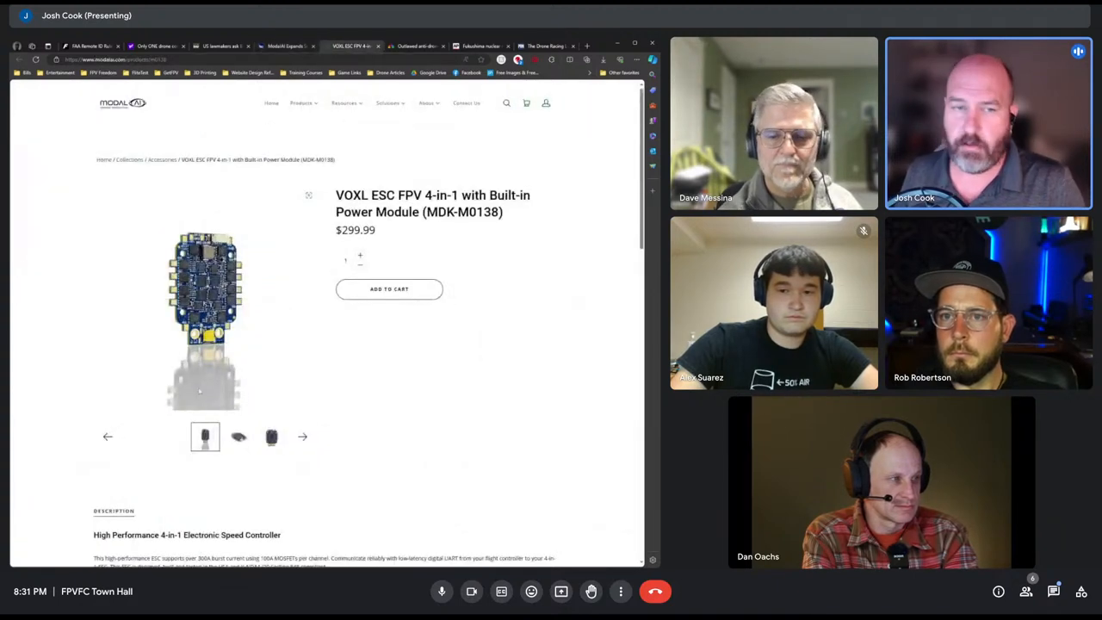
pyautogui.moveTo(400, 407)
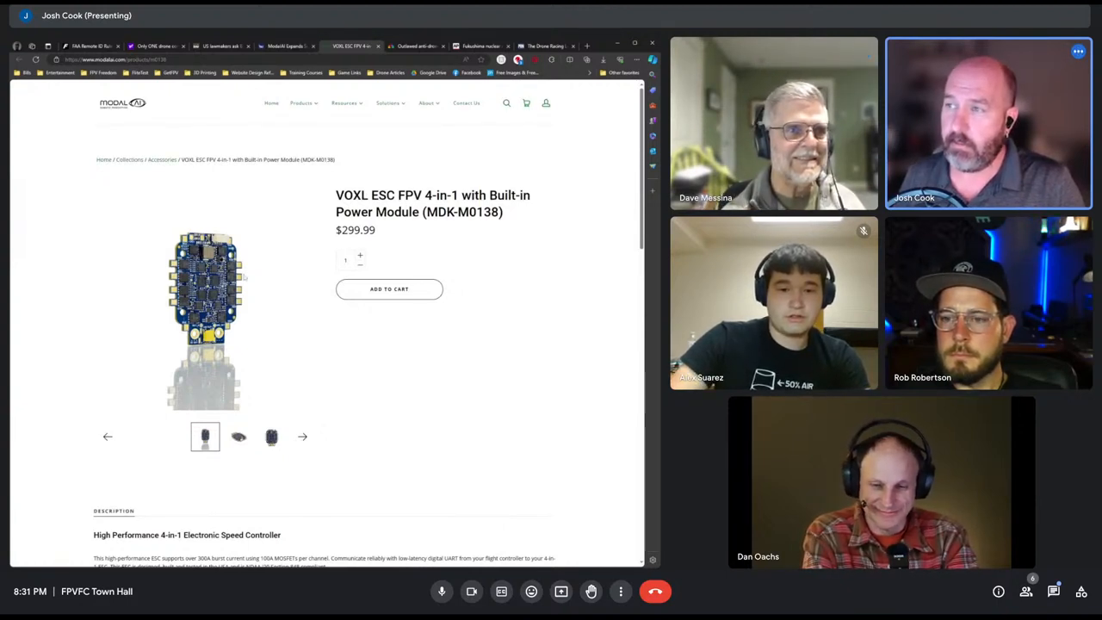
# - Browse ModalAI's VOXL 2, Flight Core v2 and ESC product pages from the product list
pyautogui.click(301, 102)
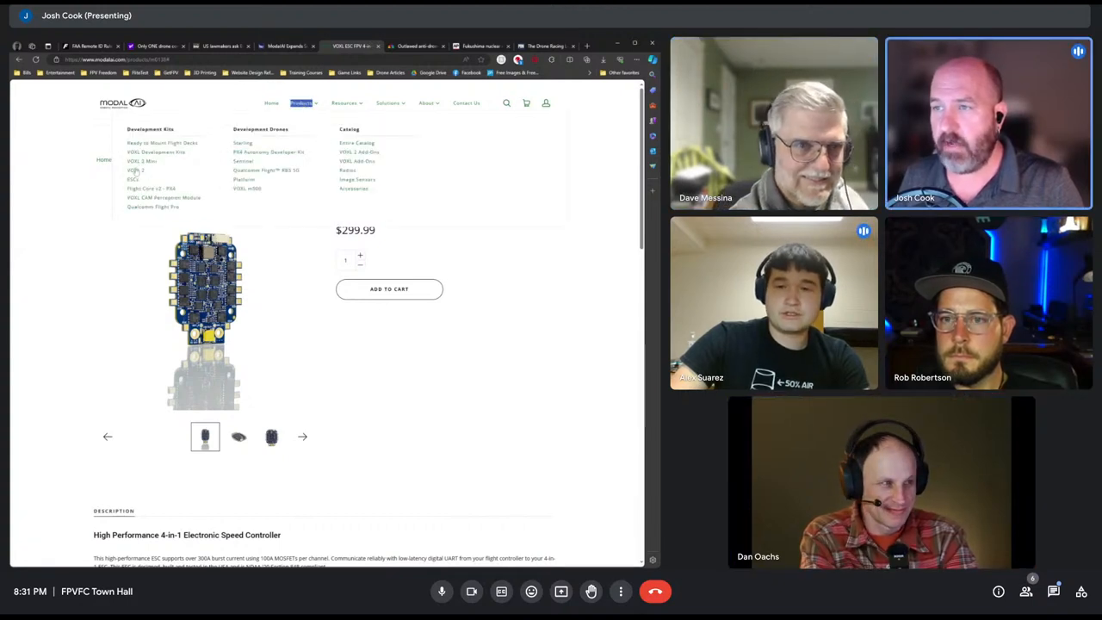
pyautogui.click(135, 169)
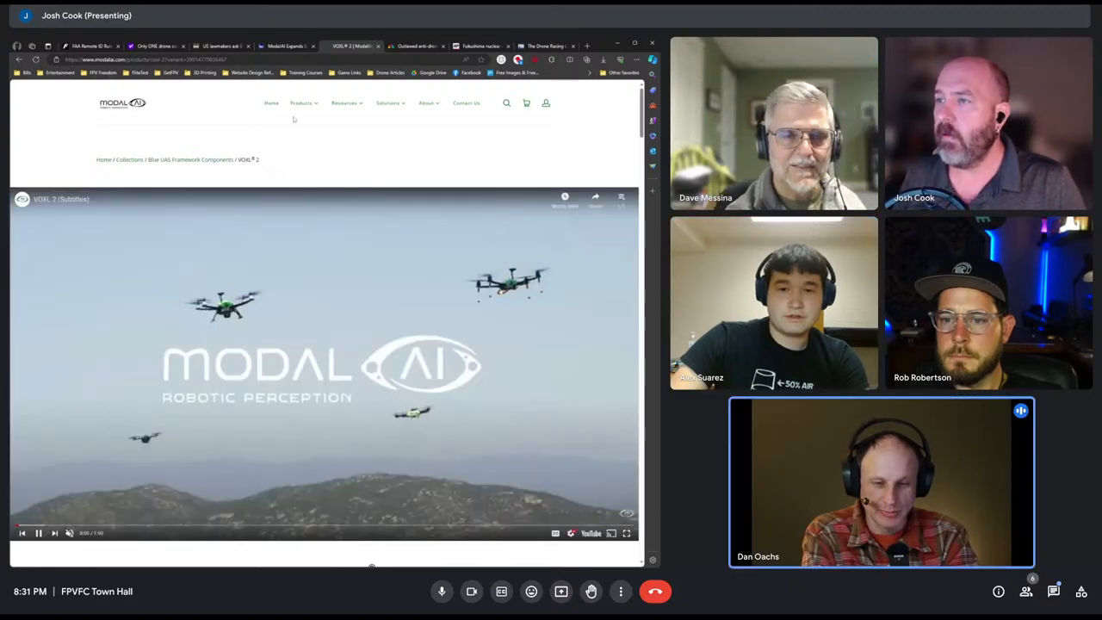
pyautogui.click(302, 103)
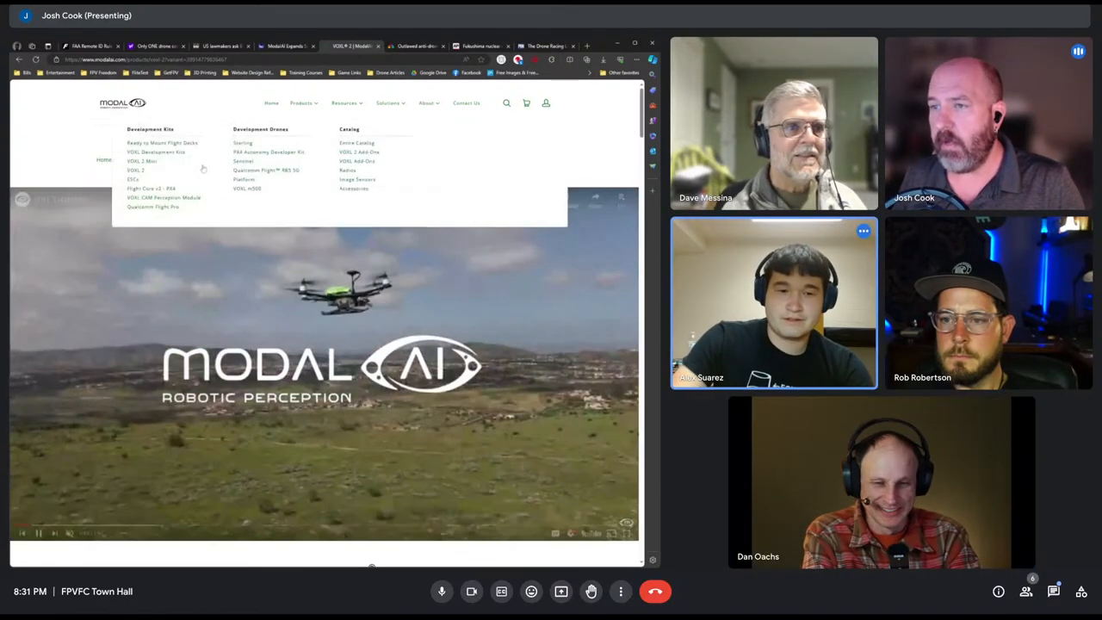
pyautogui.click(146, 188)
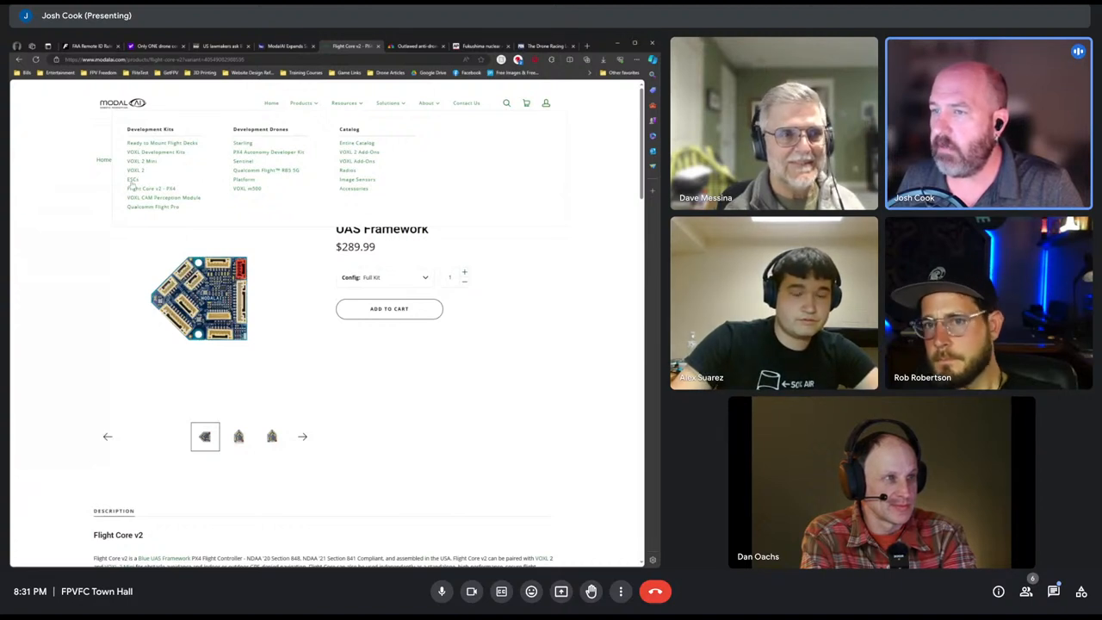
pyautogui.click(163, 197)
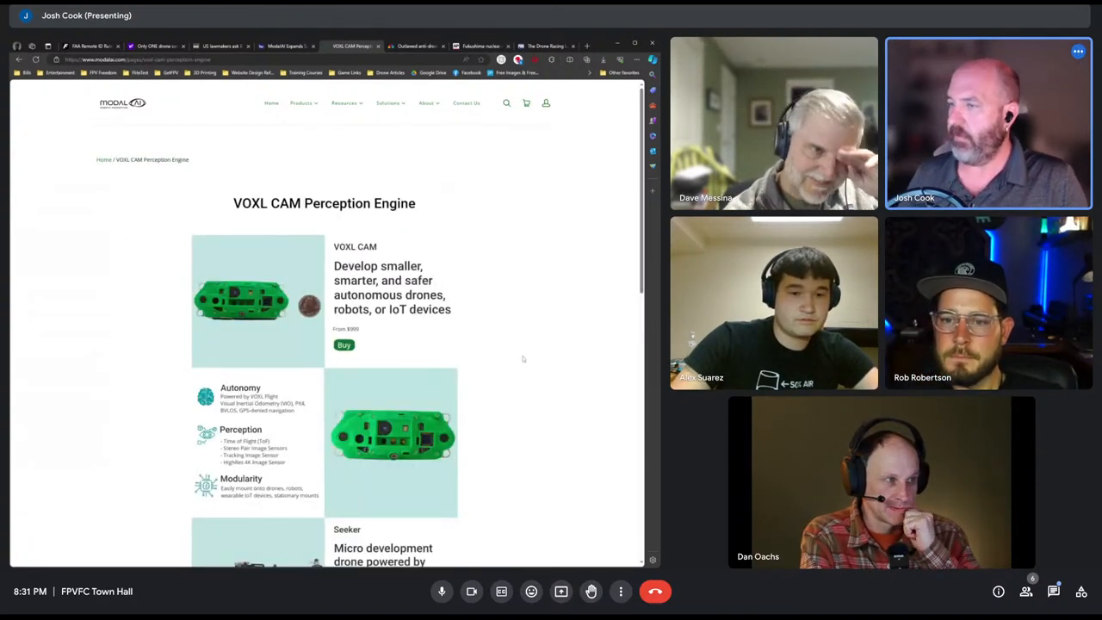
pyautogui.scroll(-3)
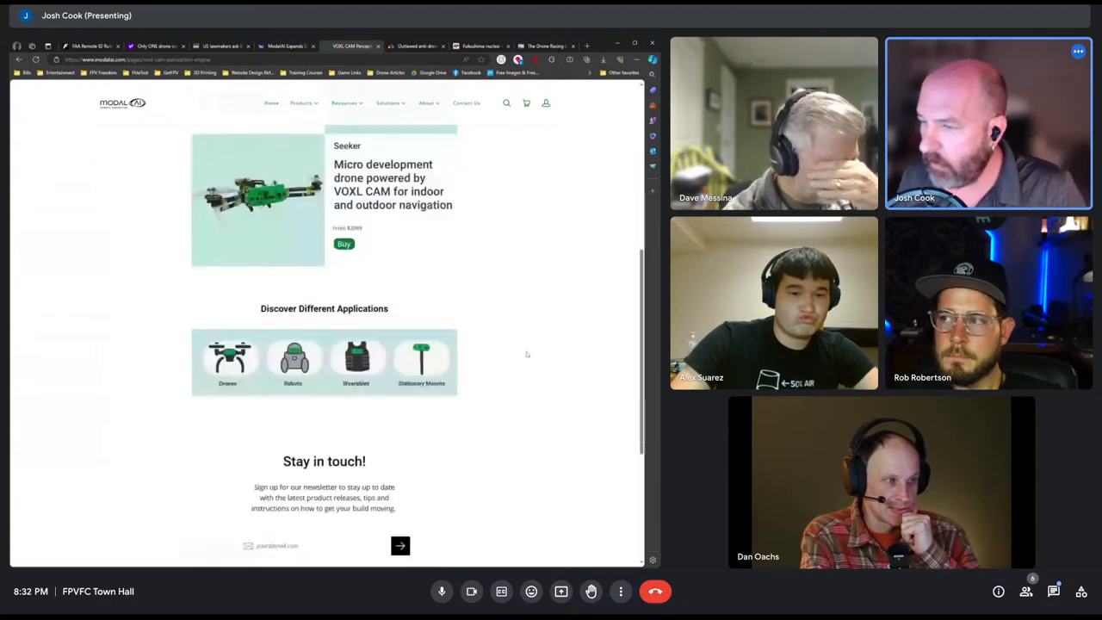
pyautogui.scroll(3)
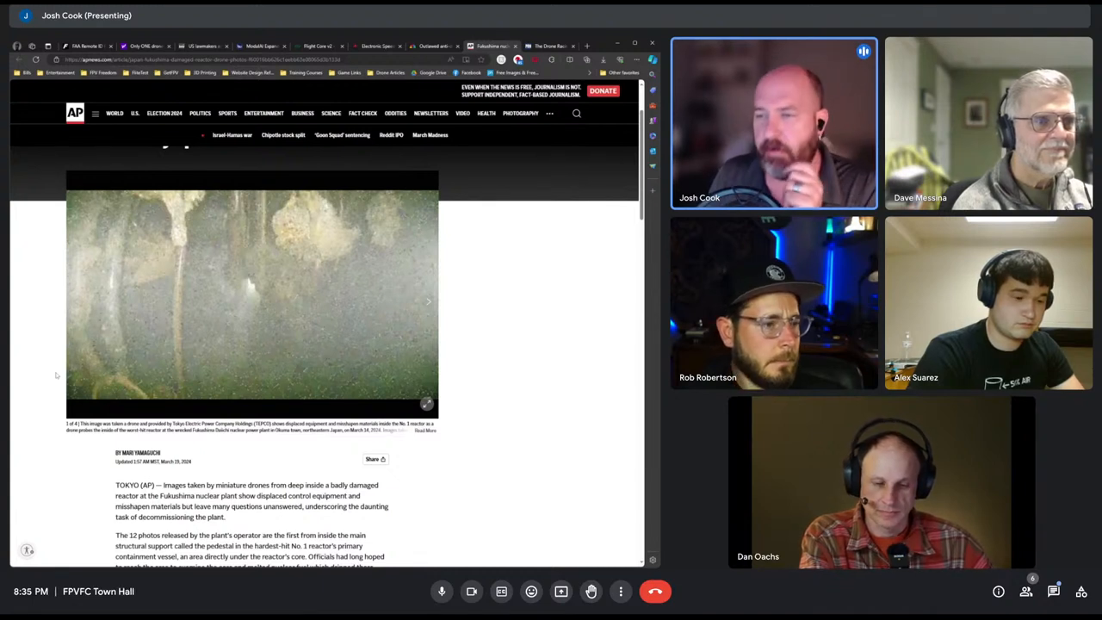
pyautogui.moveTo(42, 379)
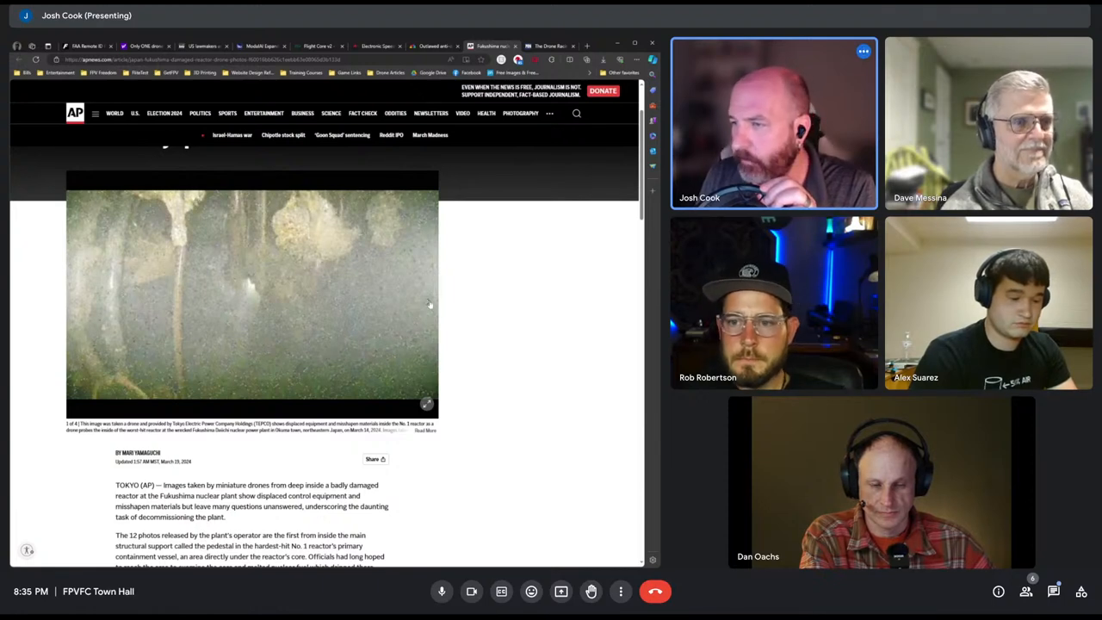
# - Advance the AP Fukushima photo gallery to photo 2 of 4
pyautogui.click(428, 302)
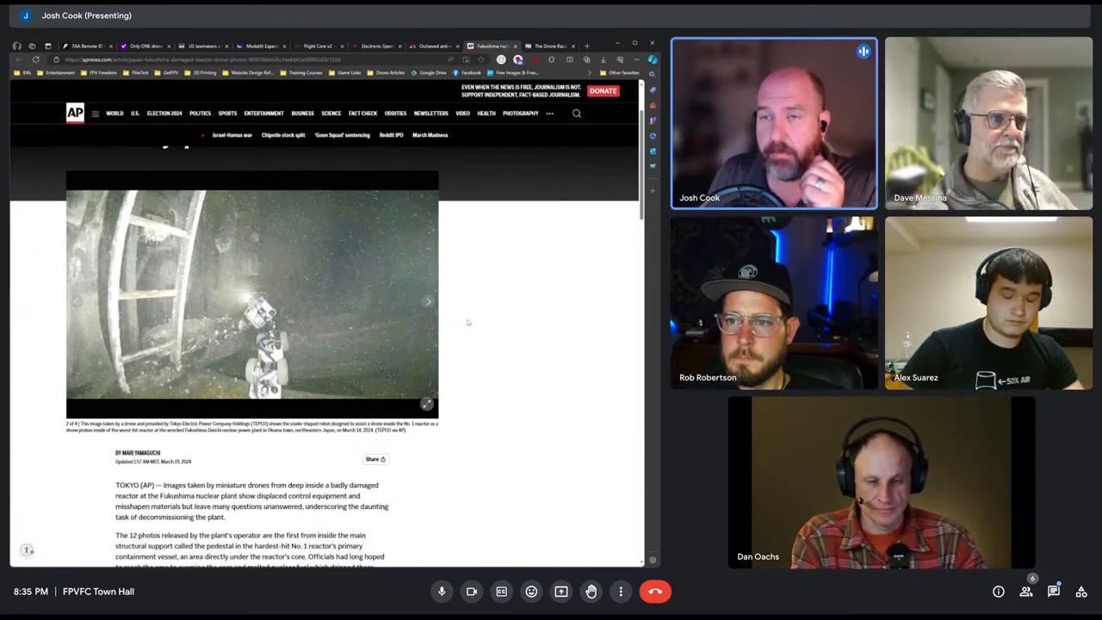
pyautogui.moveTo(453, 281)
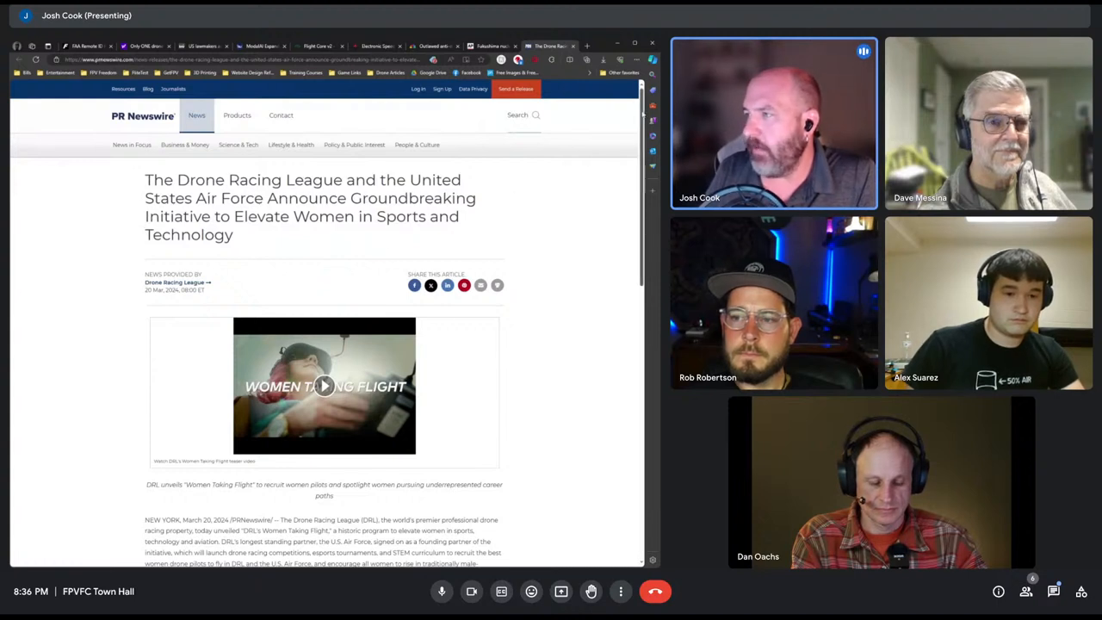
# - Scroll through the Drone Racing League Women Taking Flight press release
pyautogui.scroll(-3)
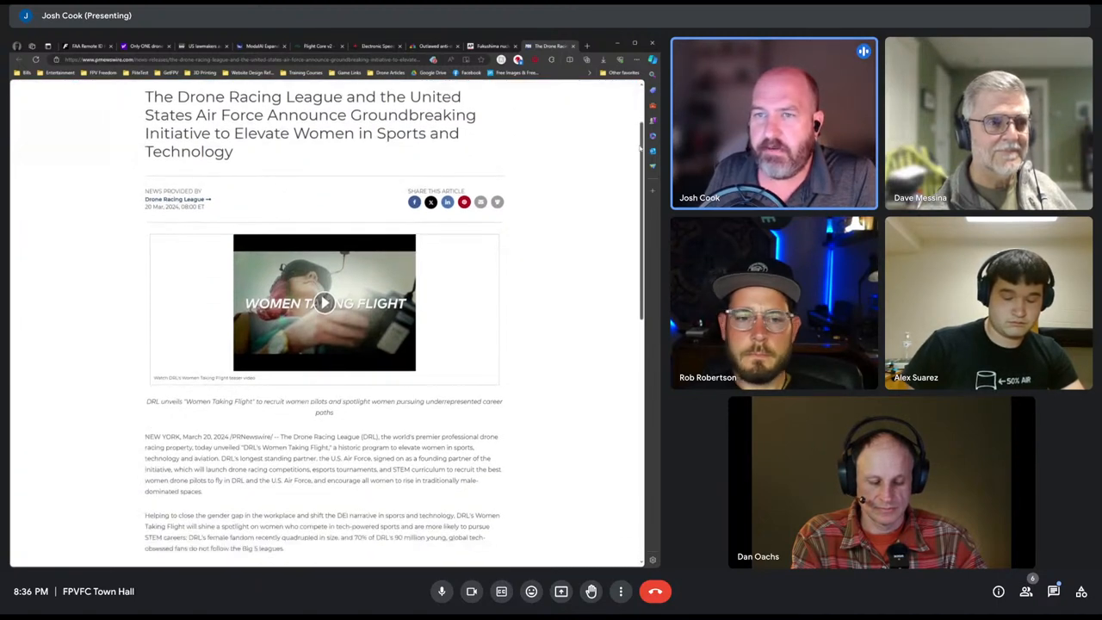
pyautogui.scroll(-3)
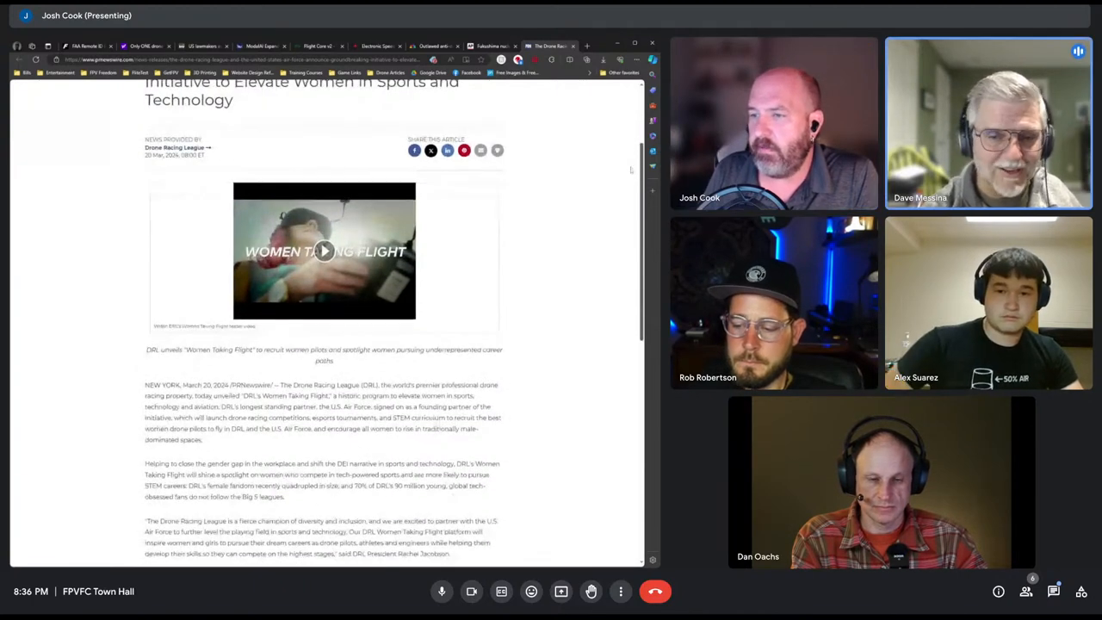
pyautogui.scroll(-3)
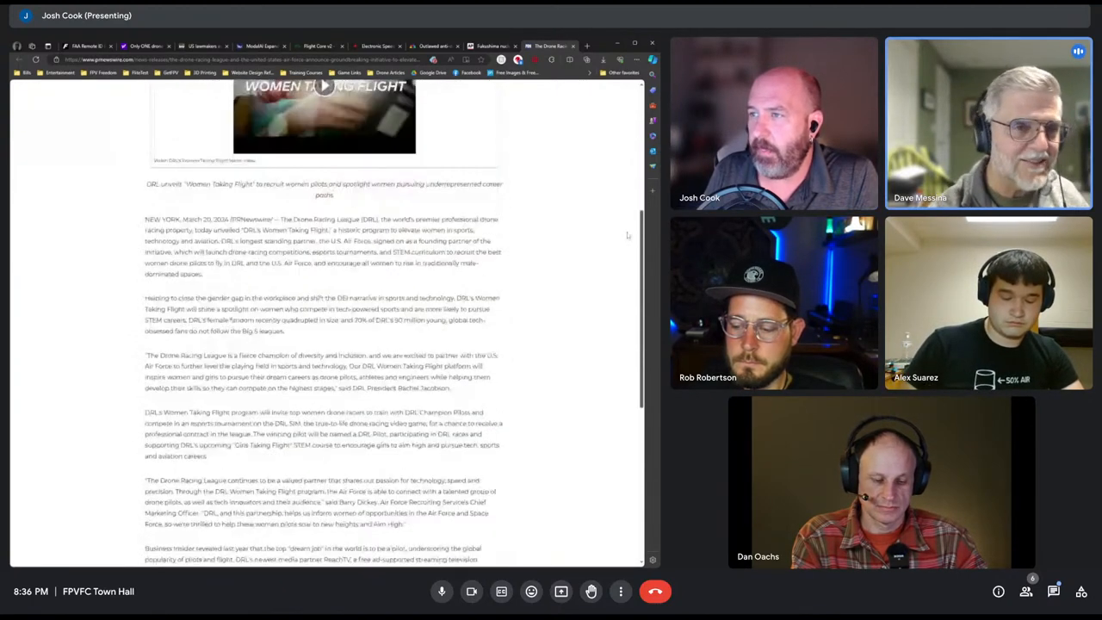
pyautogui.scroll(3)
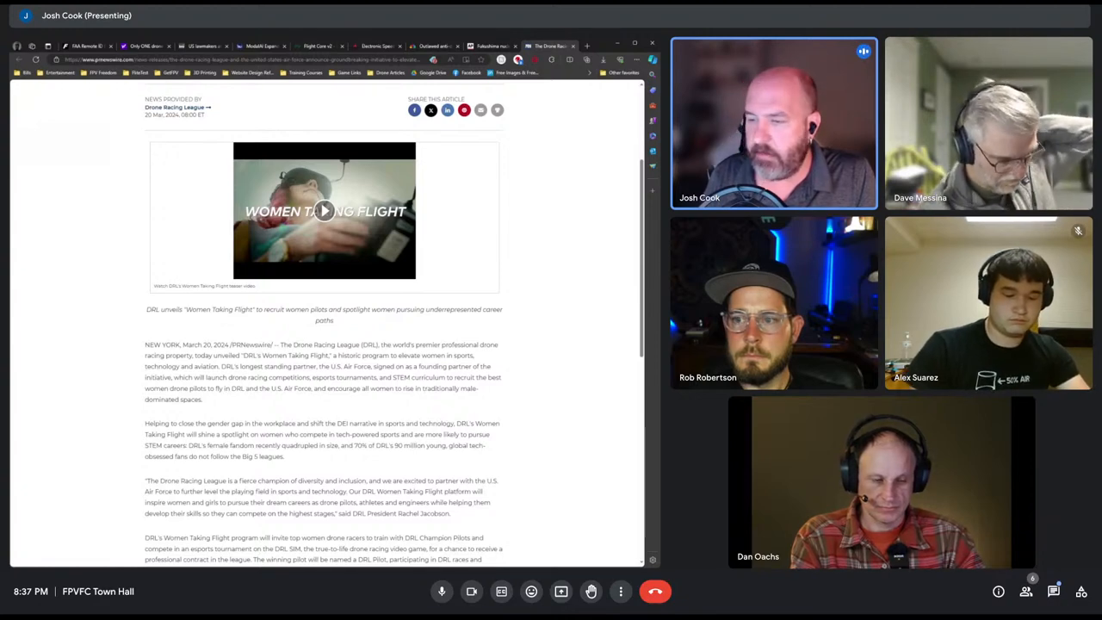
pyautogui.scroll(-3)
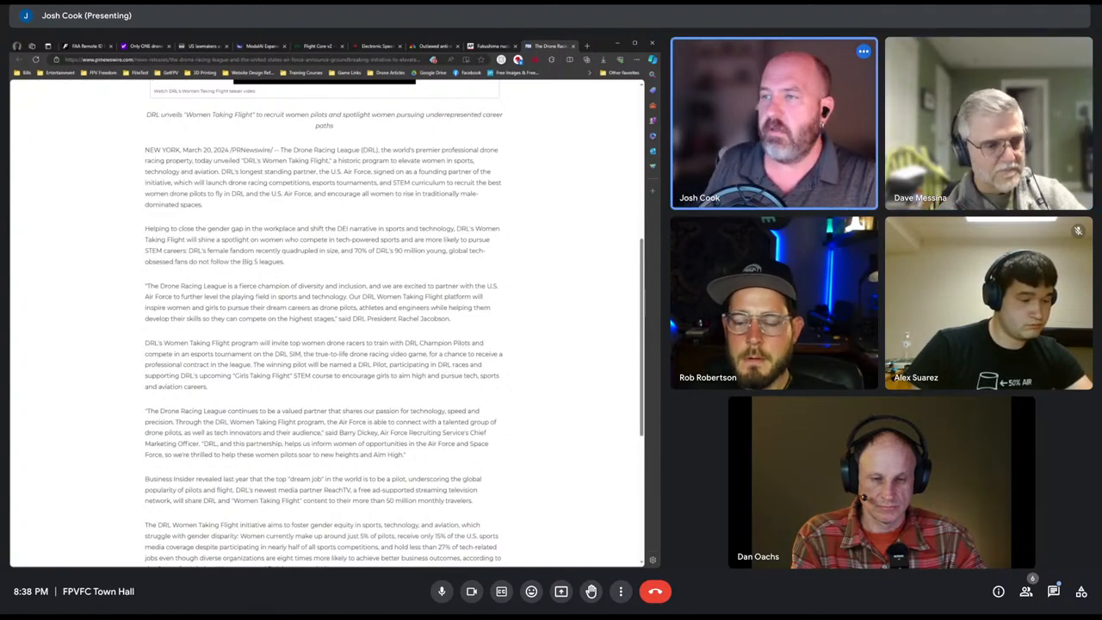
pyautogui.scroll(3)
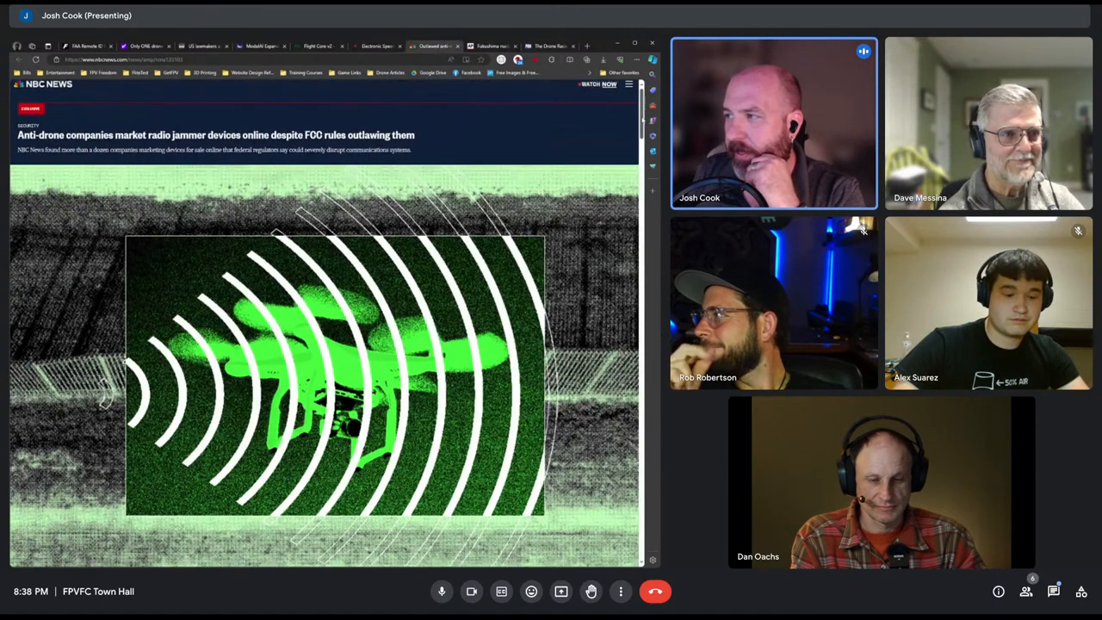
# - Scroll the shared NBC News jammer article past the drone image to the FCC warning paragraphs
pyautogui.scroll(-3)
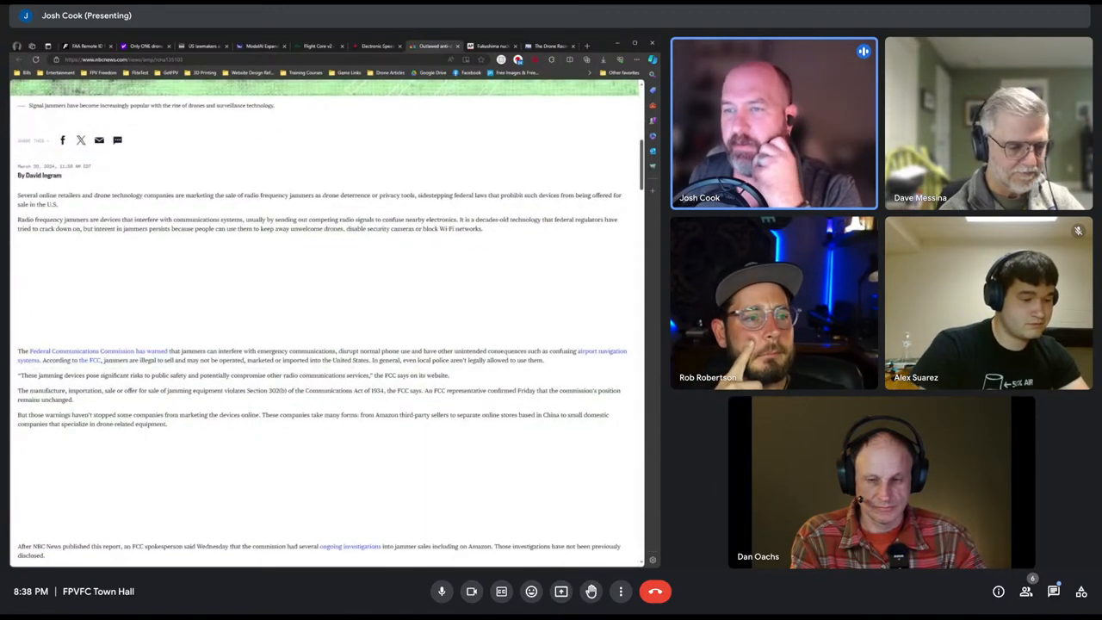
pyautogui.scroll(3)
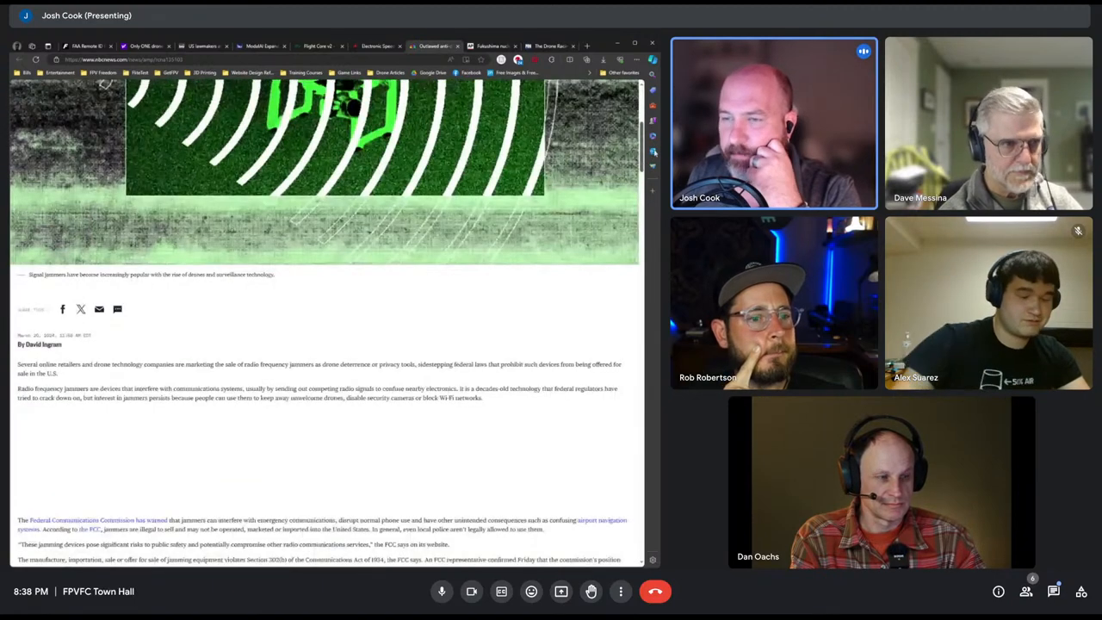
pyautogui.scroll(-3)
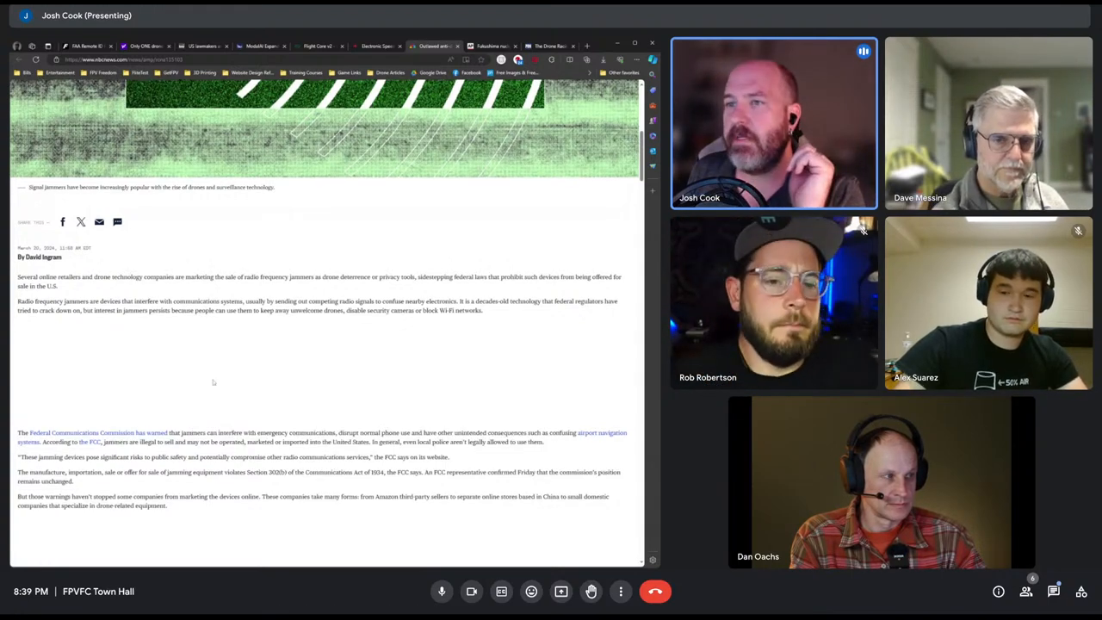
pyautogui.scroll(3)
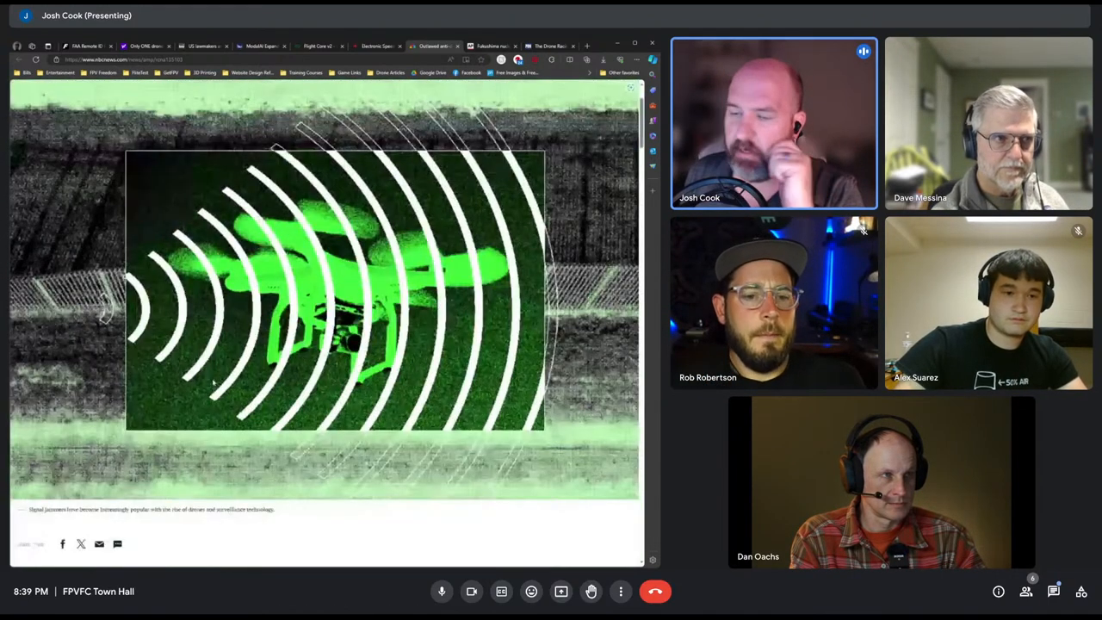
pyautogui.scroll(-3)
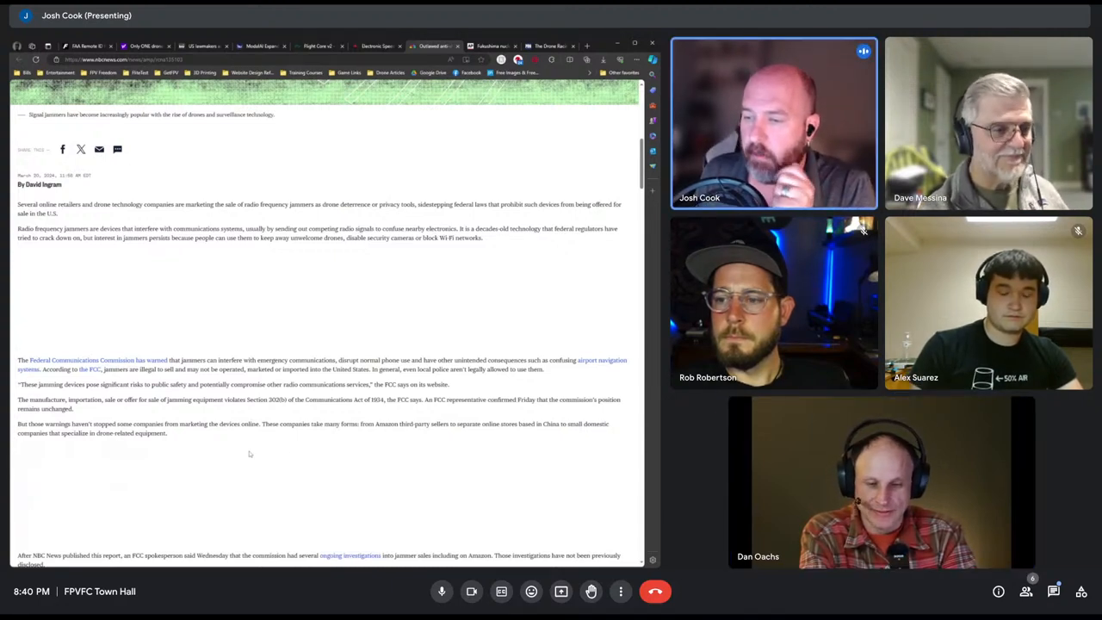
# - Scroll the presented article down to the Maverick Drone Systems RF jamming unit paragraphs
pyautogui.scroll(-3)
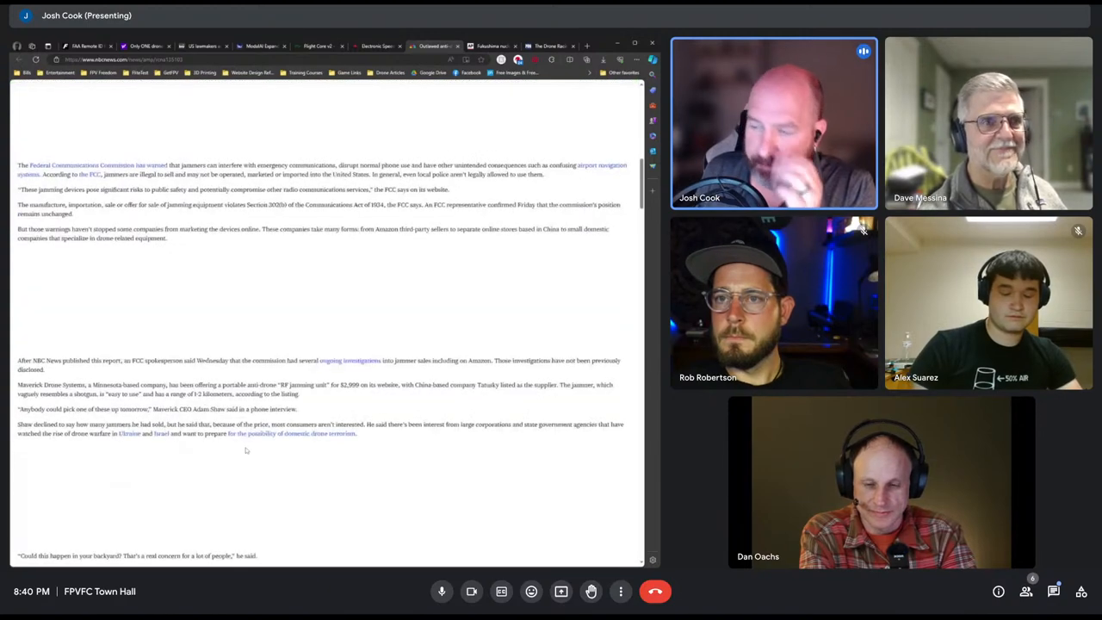
pyautogui.scroll(3)
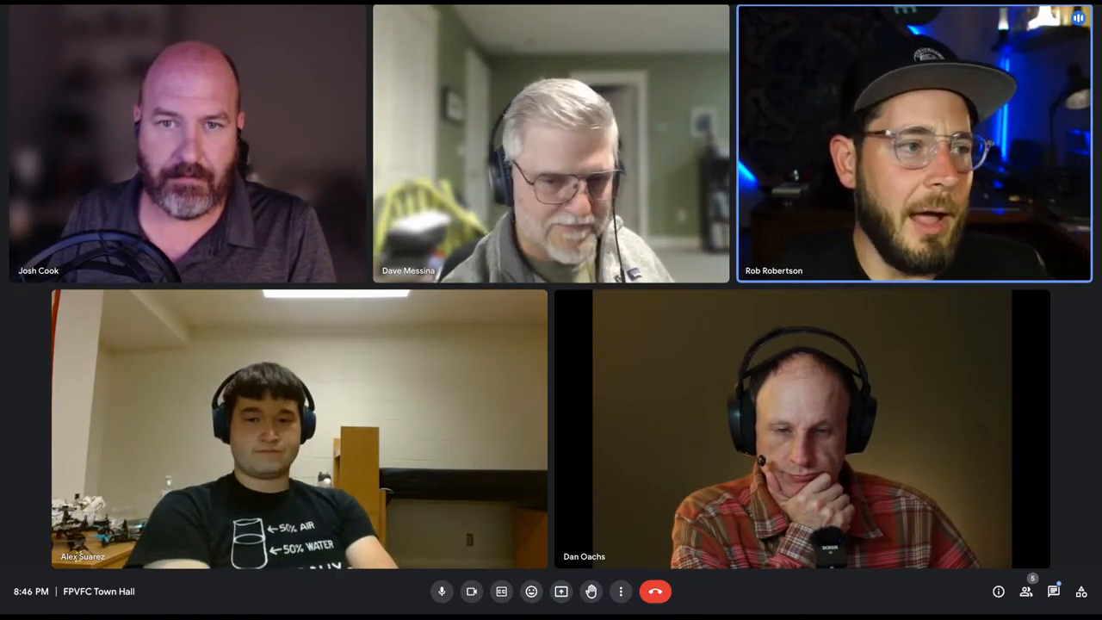
# - Scroll the DroneXL article through the Utah GRAMA email and Michael Robbins sections, then back up
pyautogui.click(561, 591)
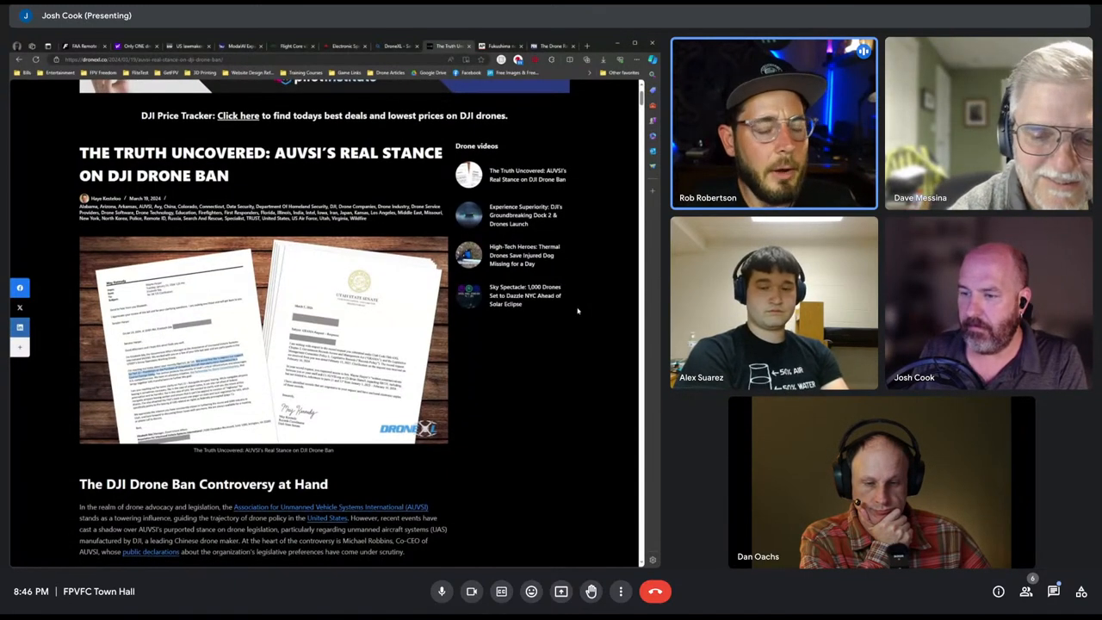
pyautogui.scroll(-3)
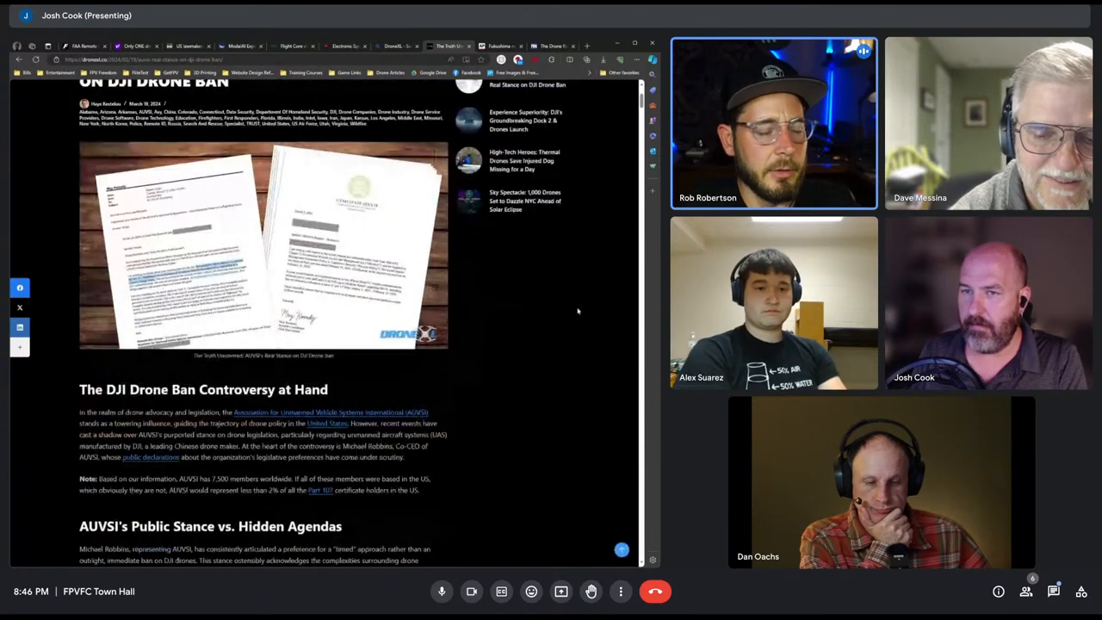
pyautogui.scroll(-3)
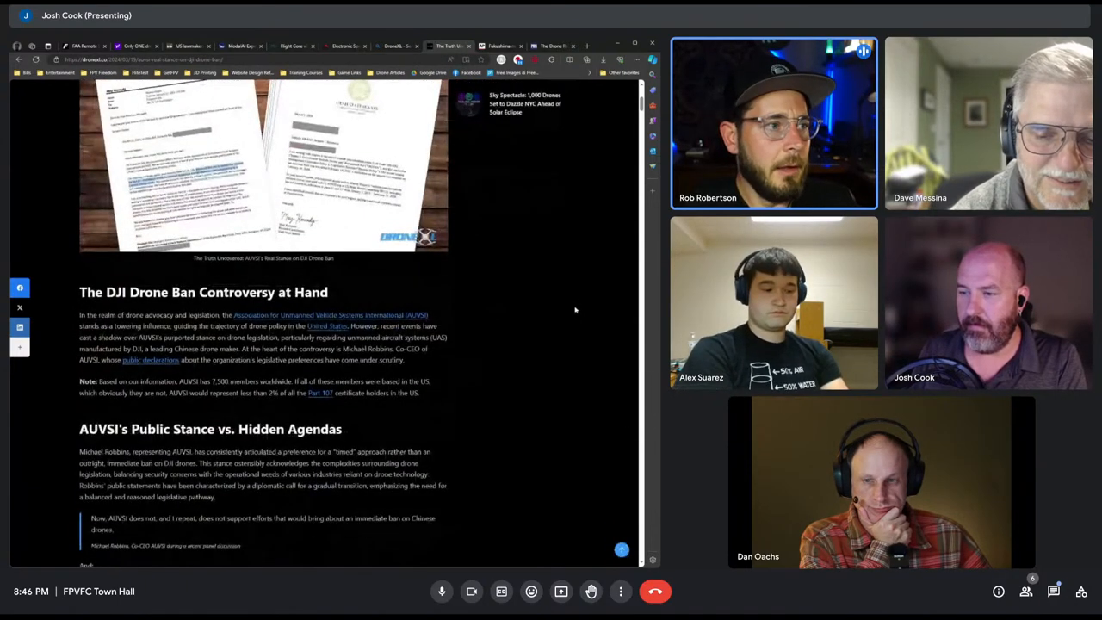
pyautogui.scroll(-3)
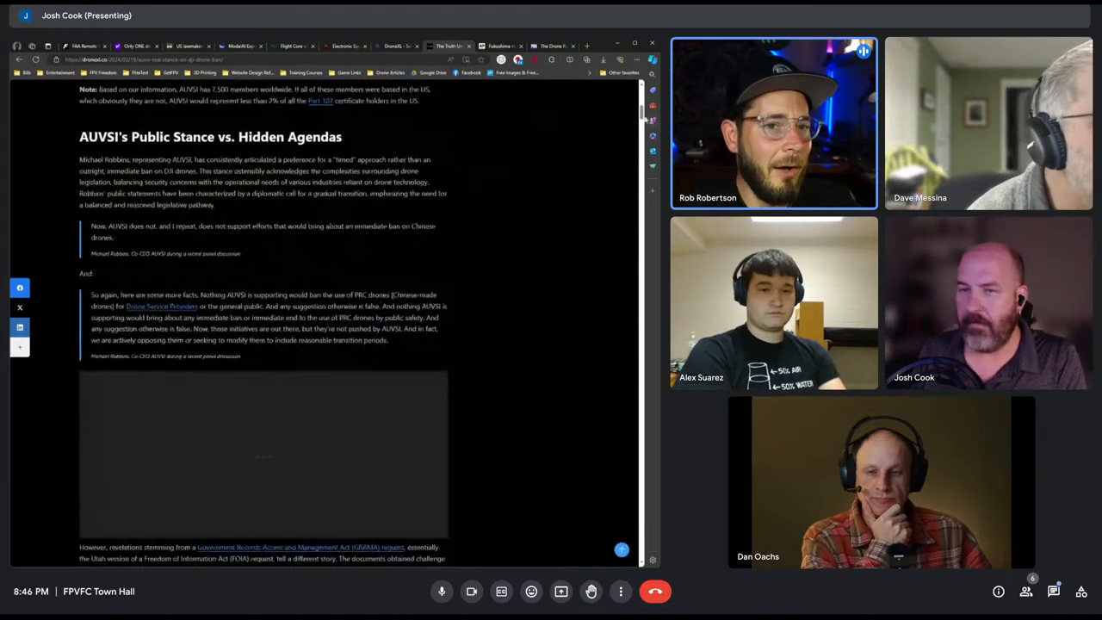
pyautogui.moveTo(500, 191)
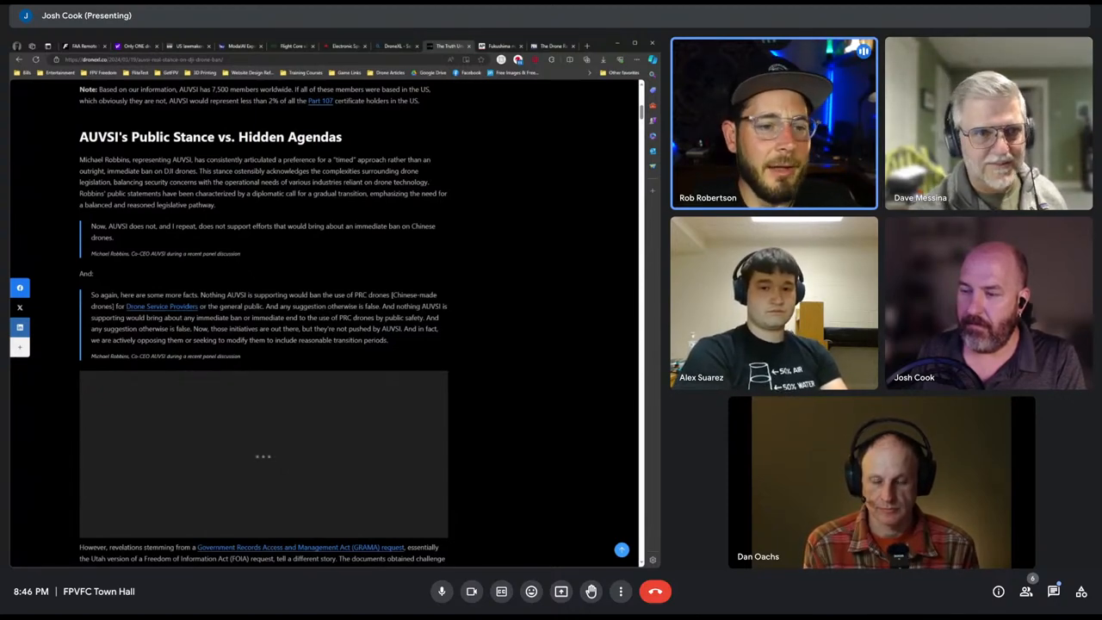
pyautogui.scroll(-3)
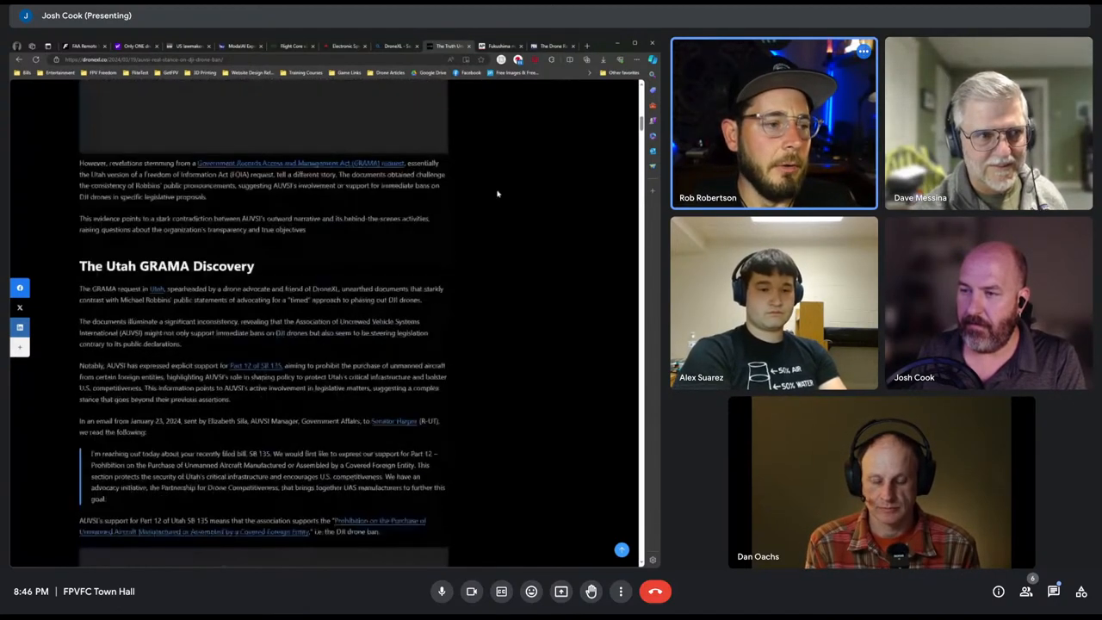
pyautogui.scroll(-3)
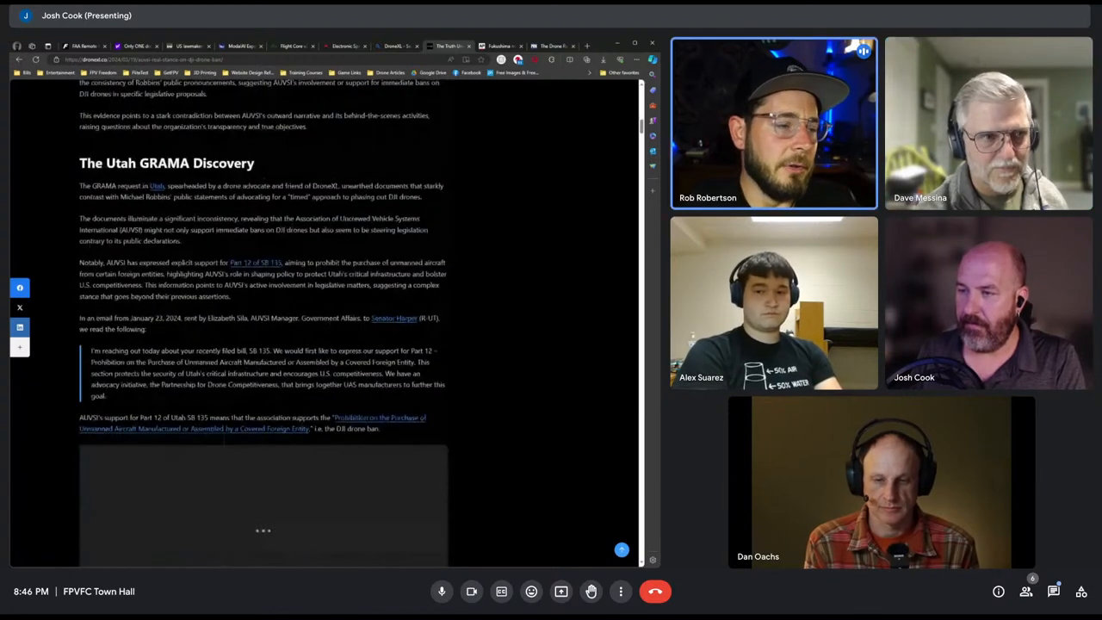
pyautogui.scroll(-3)
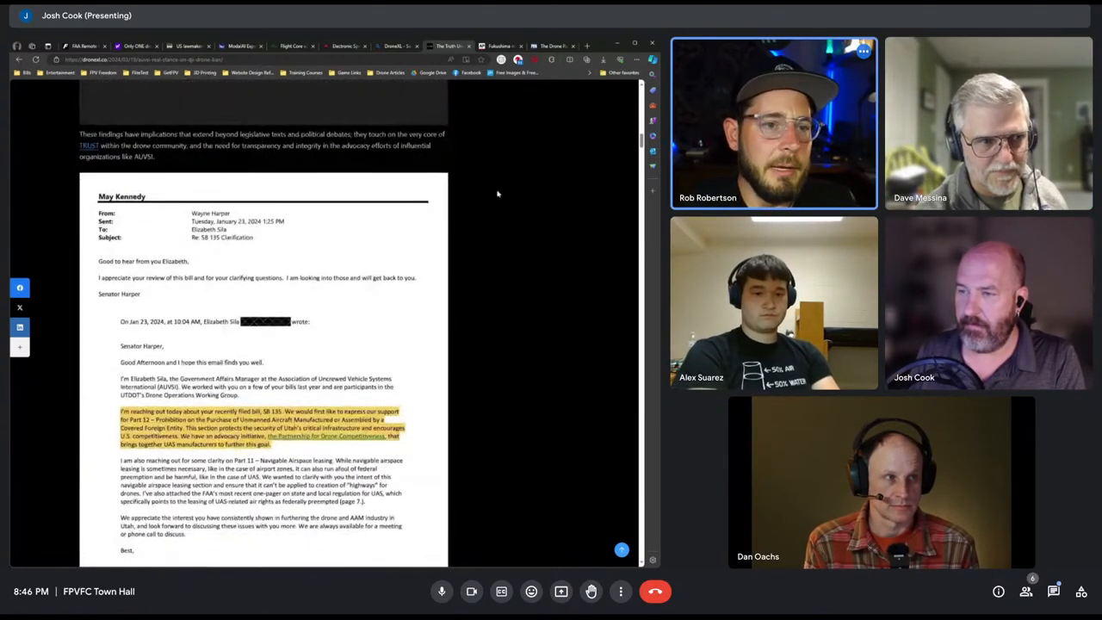
pyautogui.scroll(-3)
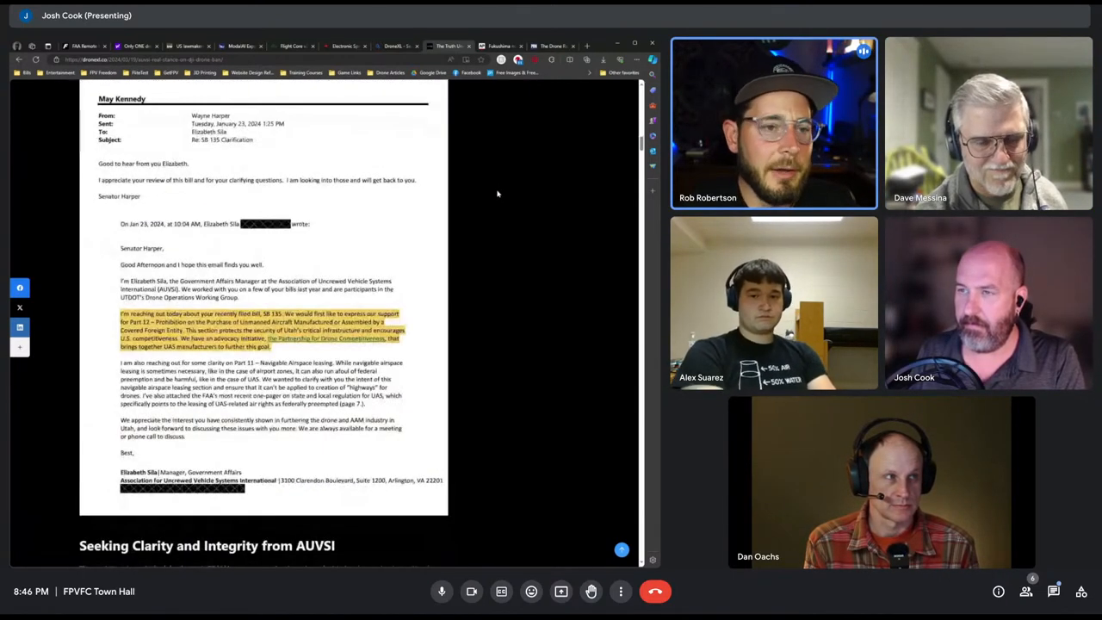
pyautogui.scroll(-3)
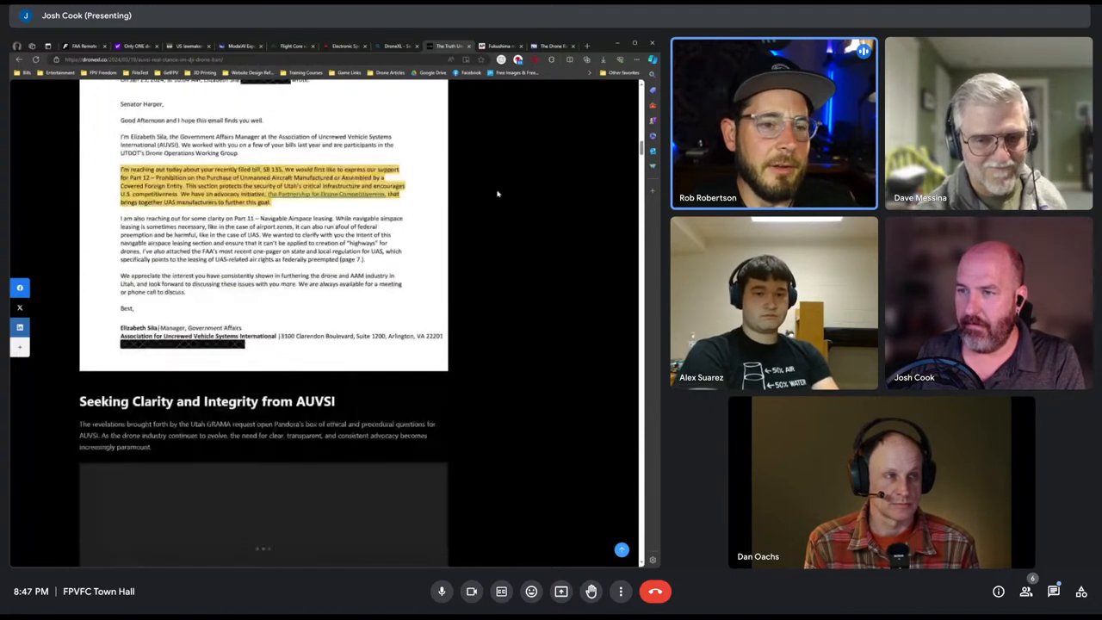
pyautogui.scroll(-3)
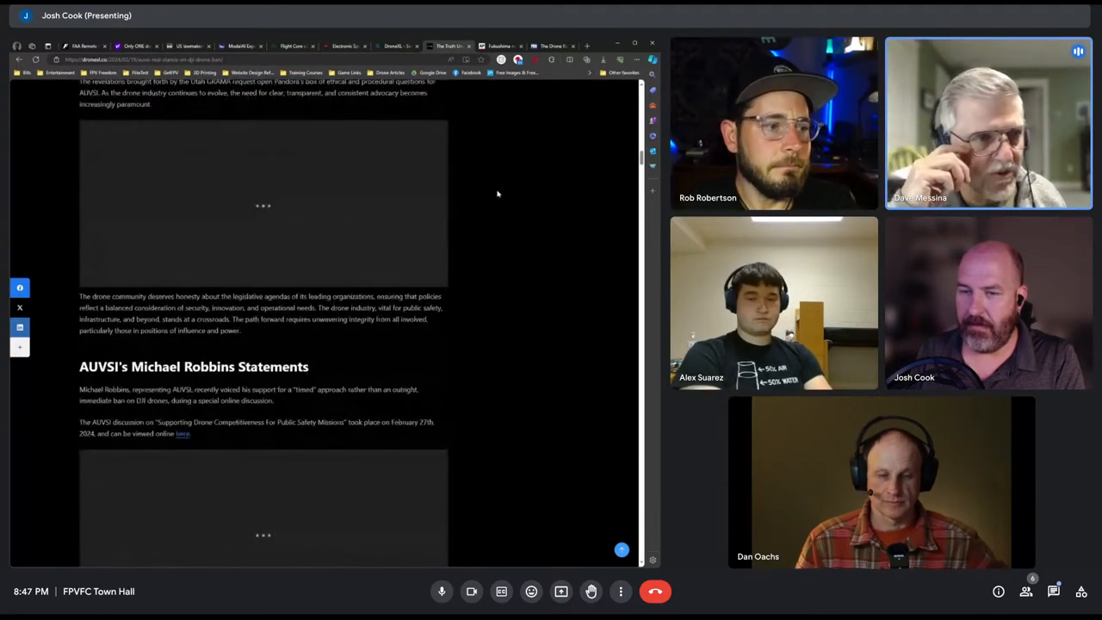
pyautogui.scroll(-3)
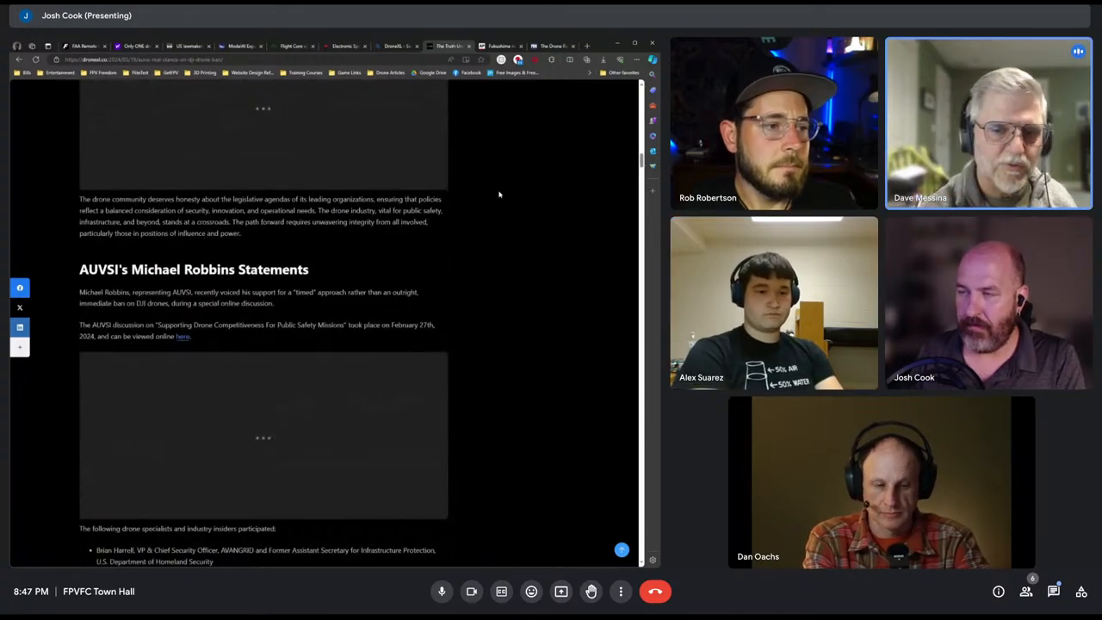
pyautogui.scroll(3)
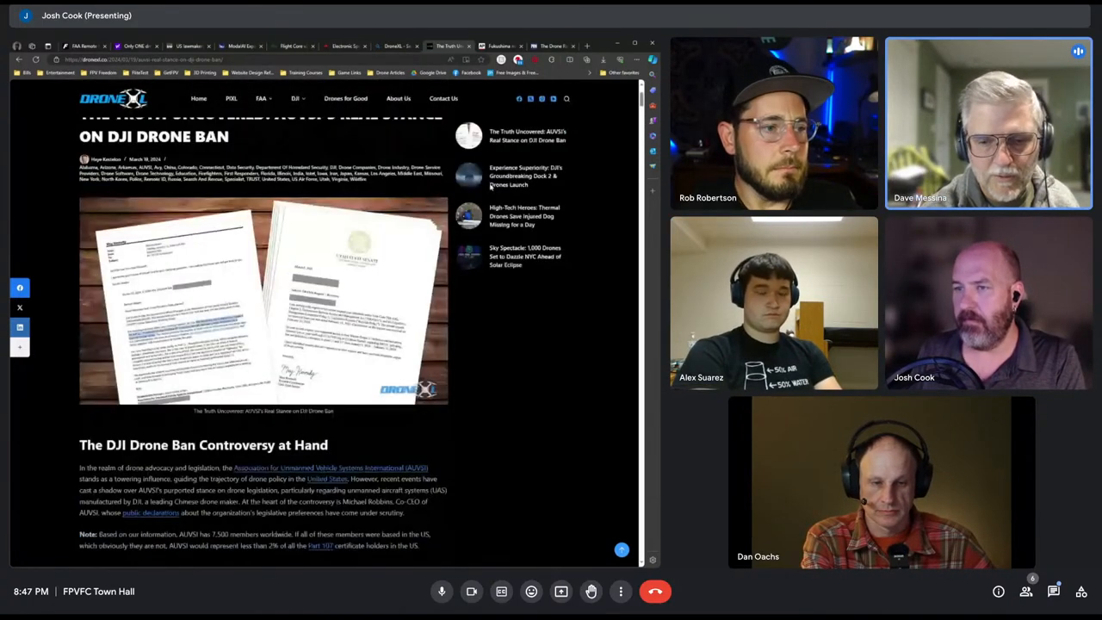
pyautogui.scroll(3)
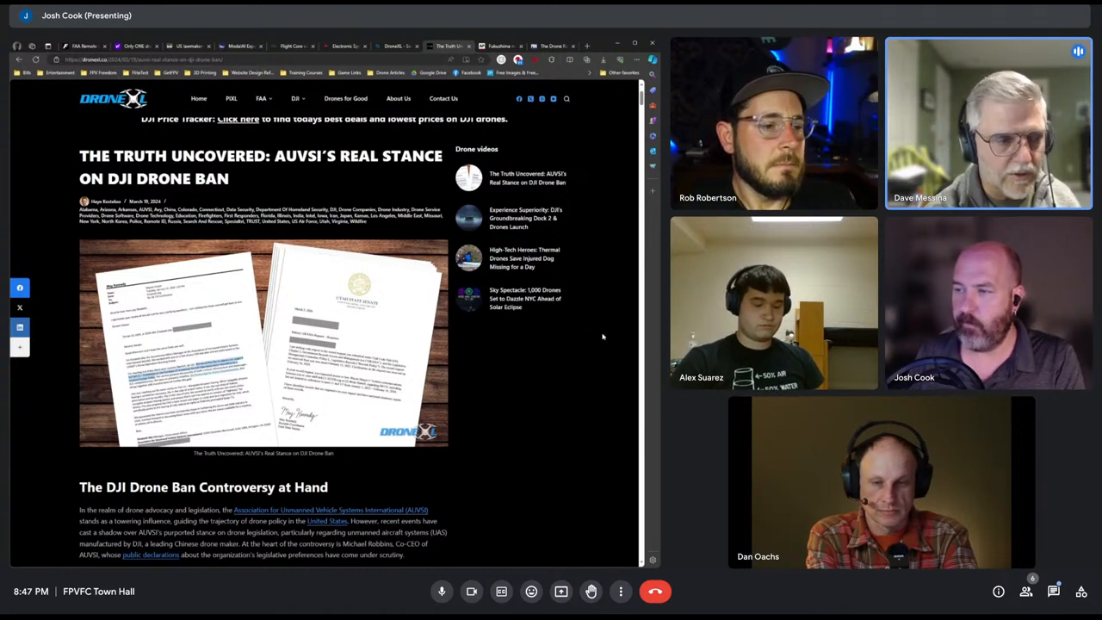
pyautogui.moveTo(312, 500)
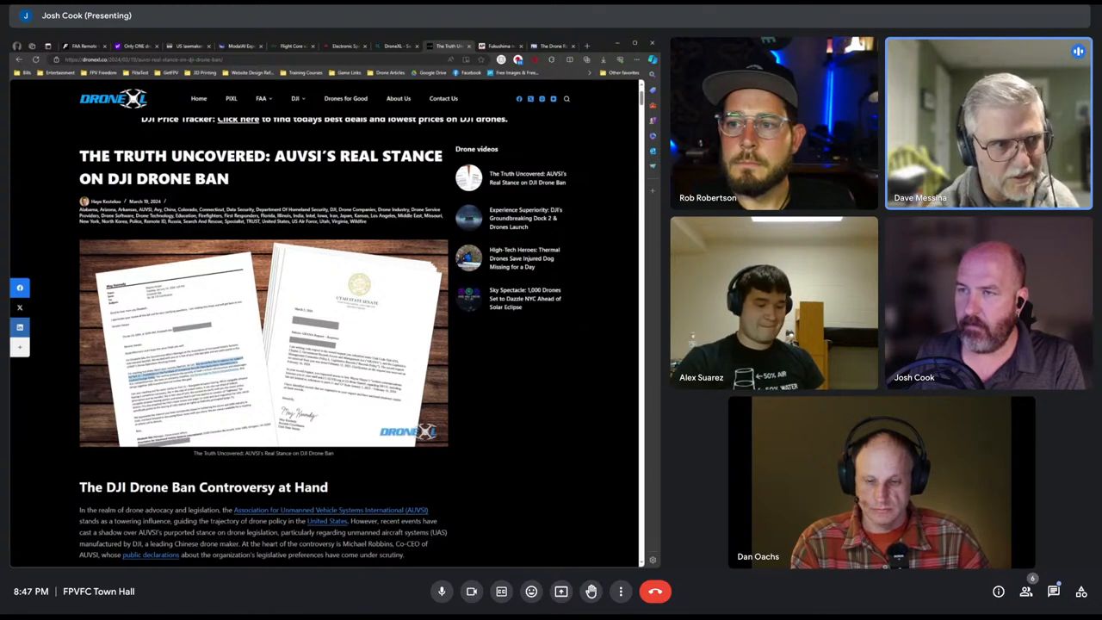
pyautogui.scroll(-3)
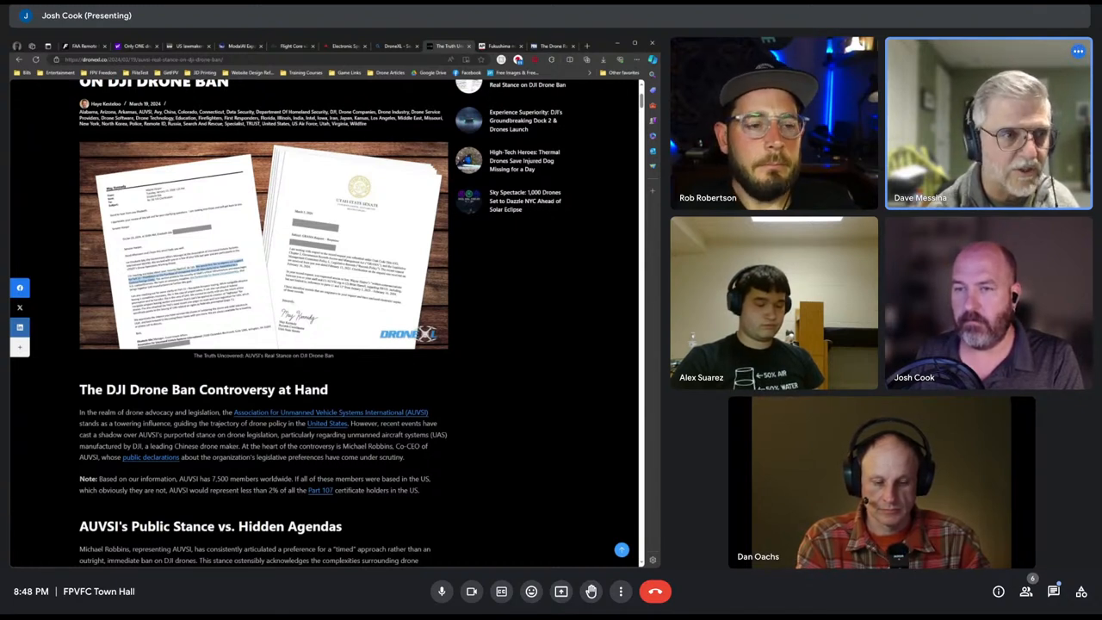
pyautogui.scroll(3)
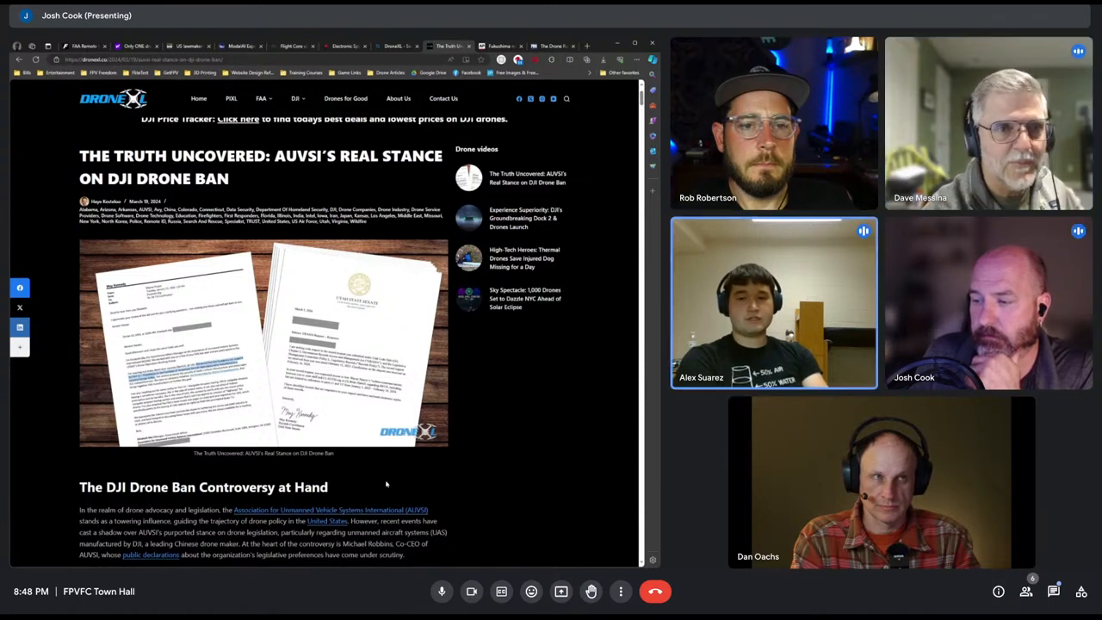
pyautogui.moveTo(446, 483)
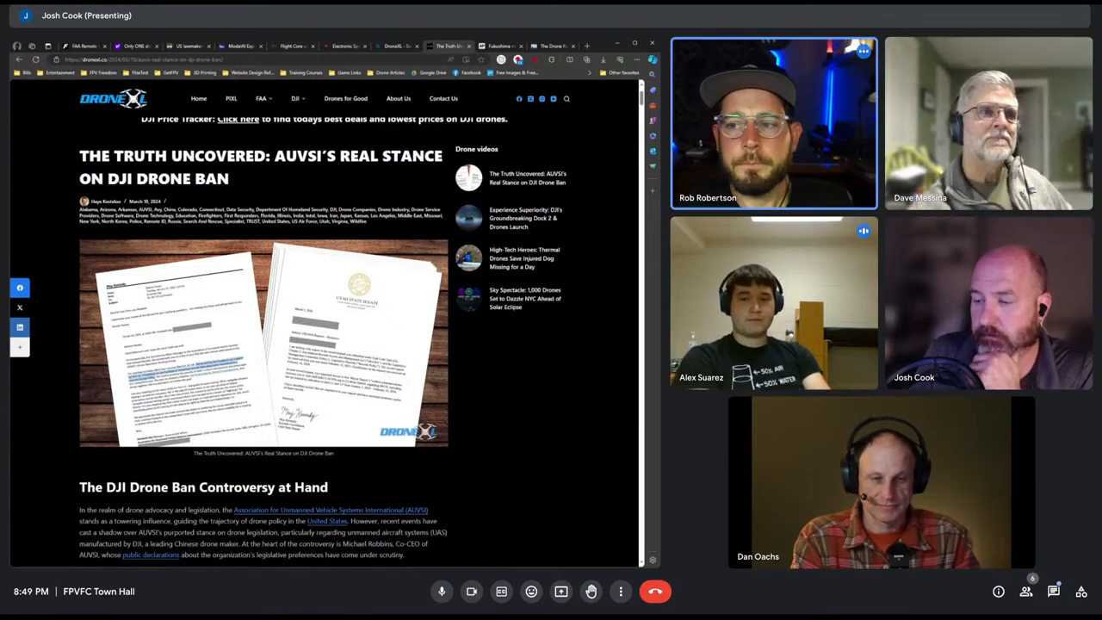
pyautogui.scroll(-3)
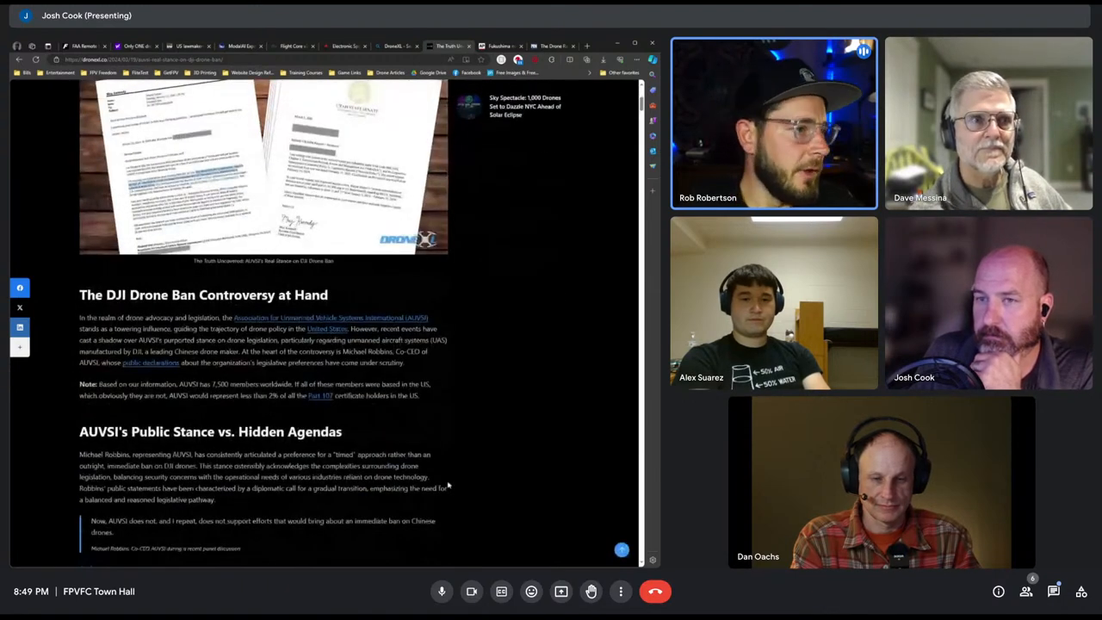
pyautogui.scroll(3)
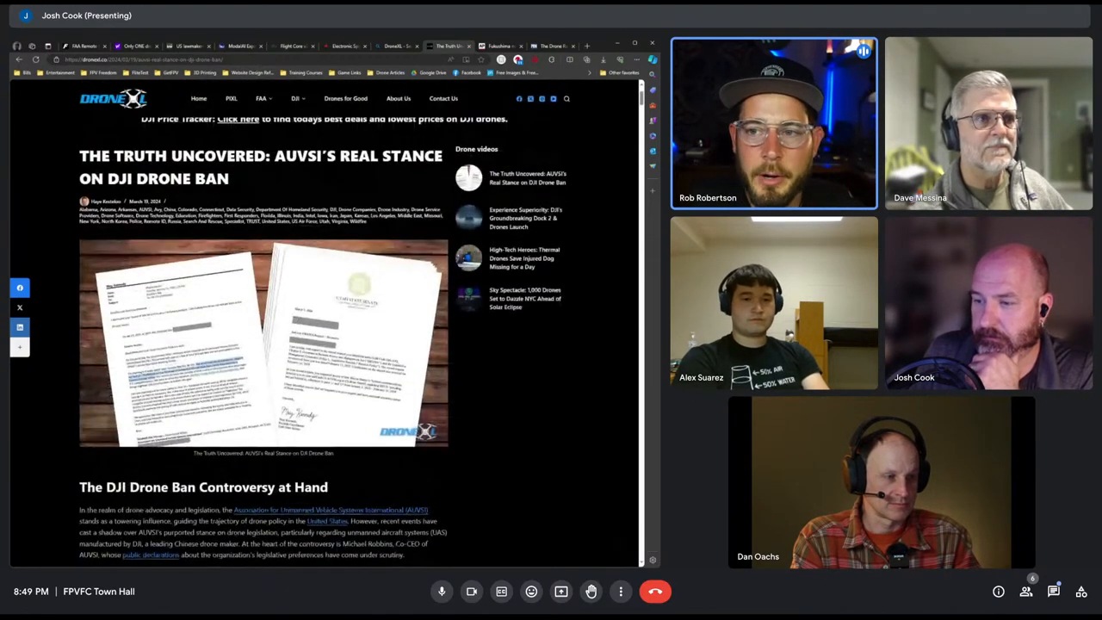
pyautogui.scroll(-3)
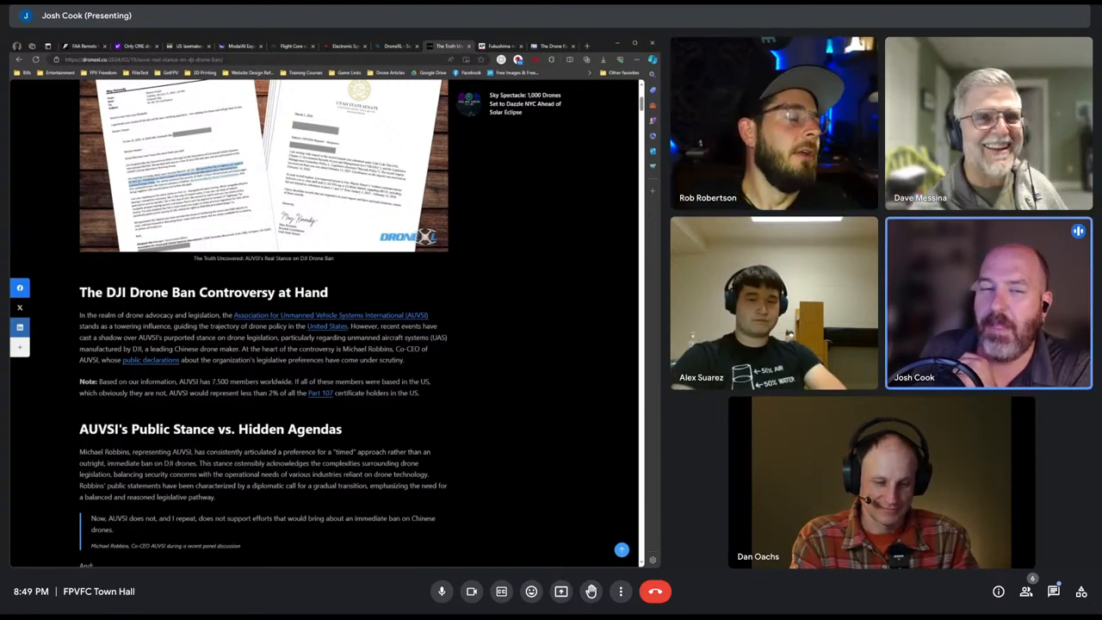
pyautogui.scroll(3)
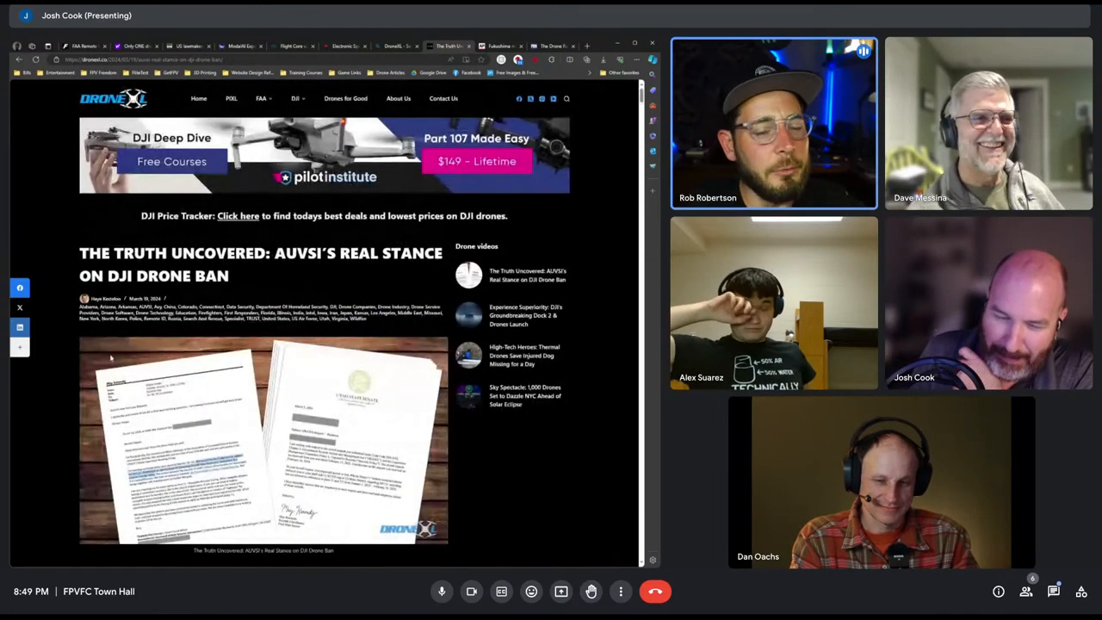